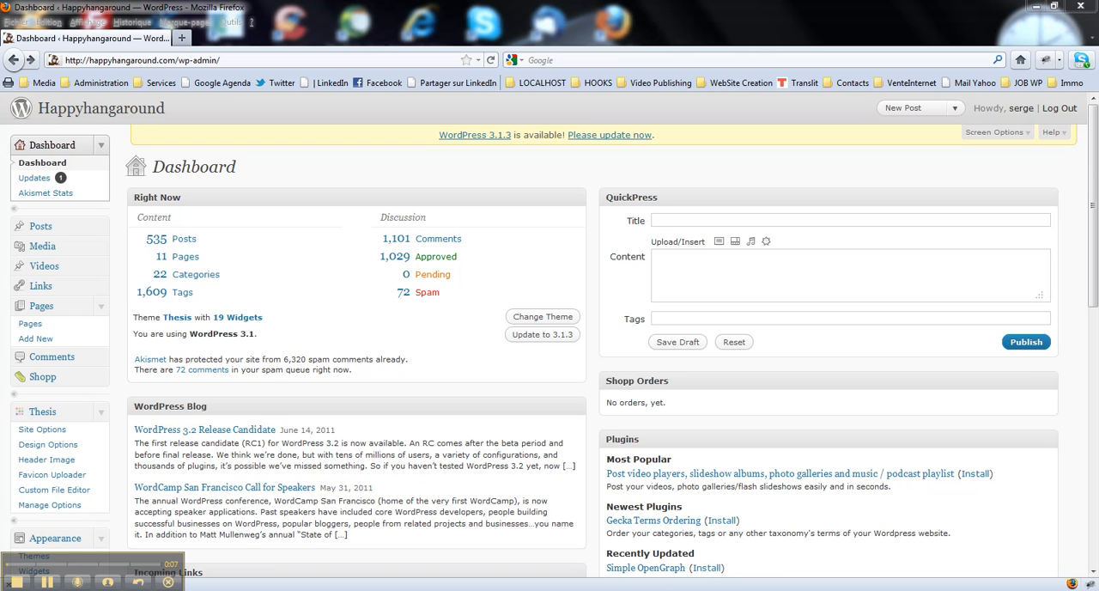
{"action": "mouse_move", "coordinate": [32, 556]}
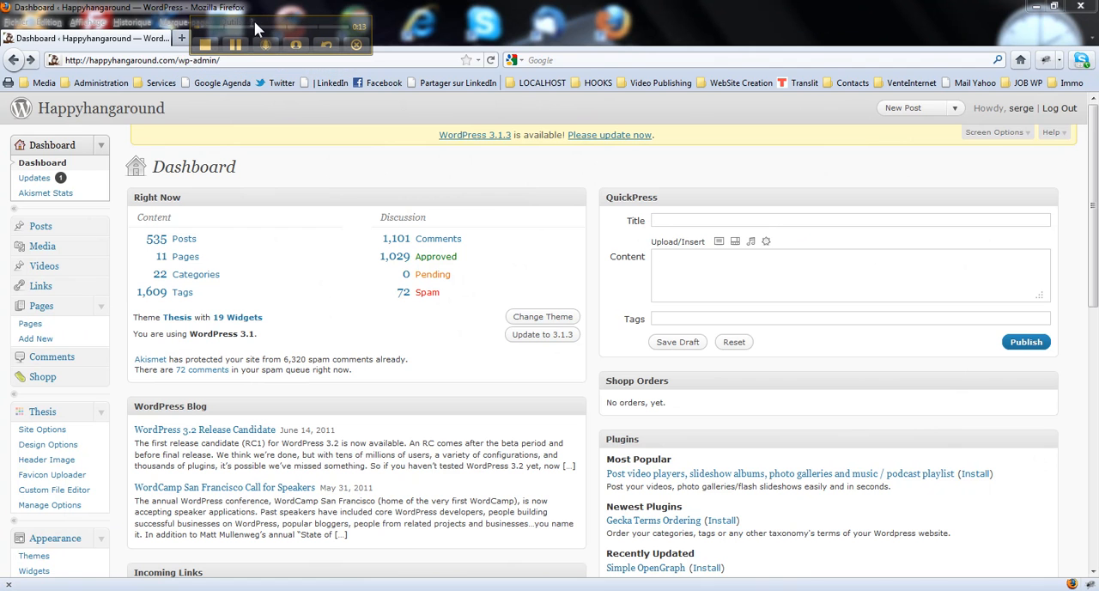
{"action": "mouse_move", "coordinate": [165, 216]}
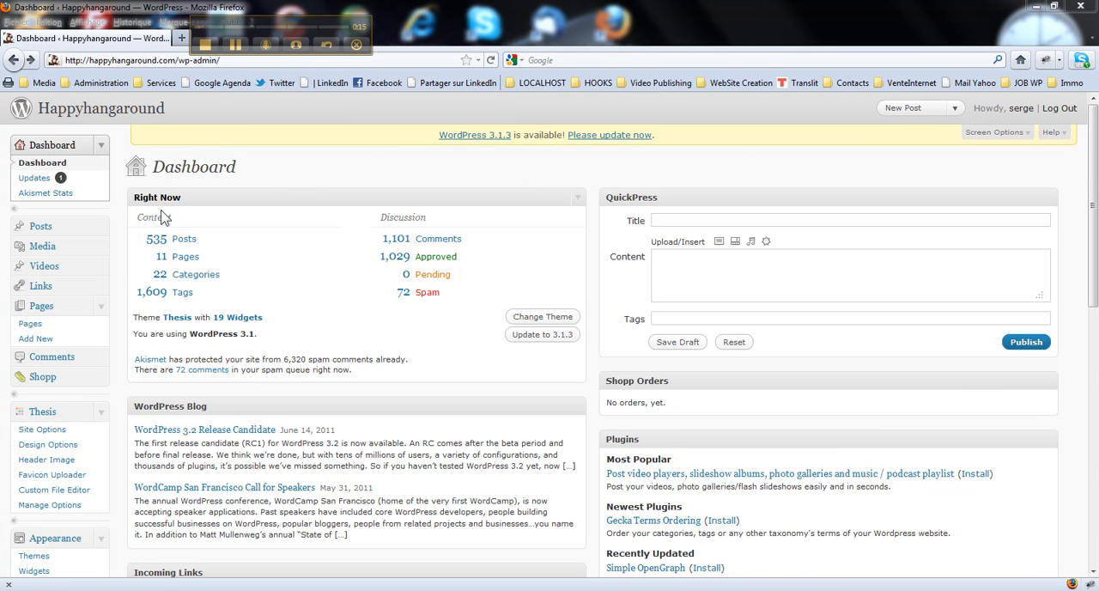
{"action": "mouse_move", "coordinate": [289, 199]}
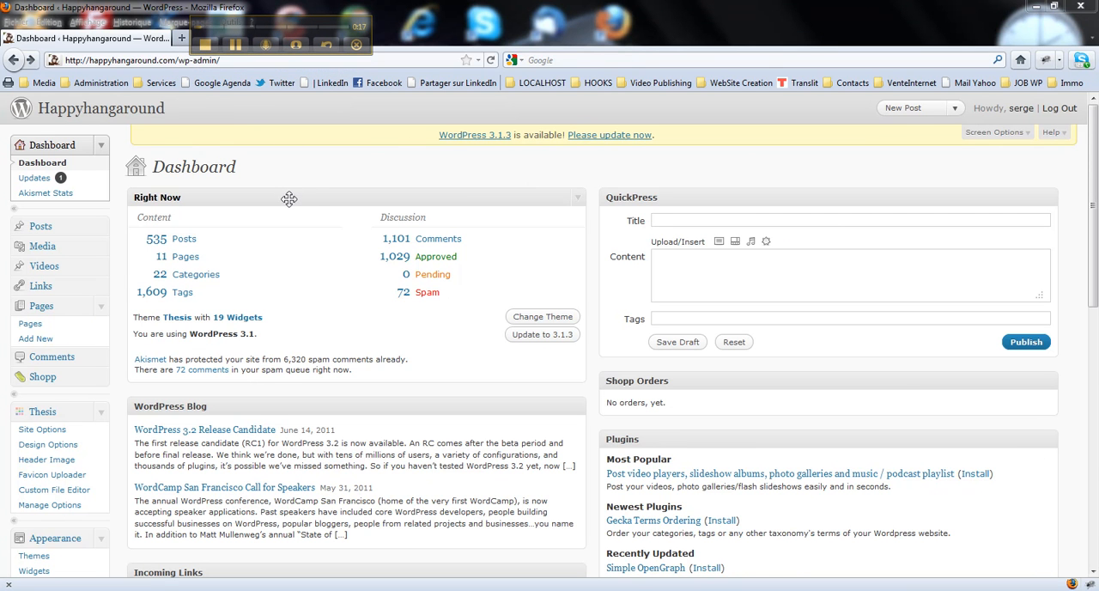
{"action": "mouse_move", "coordinate": [364, 192]}
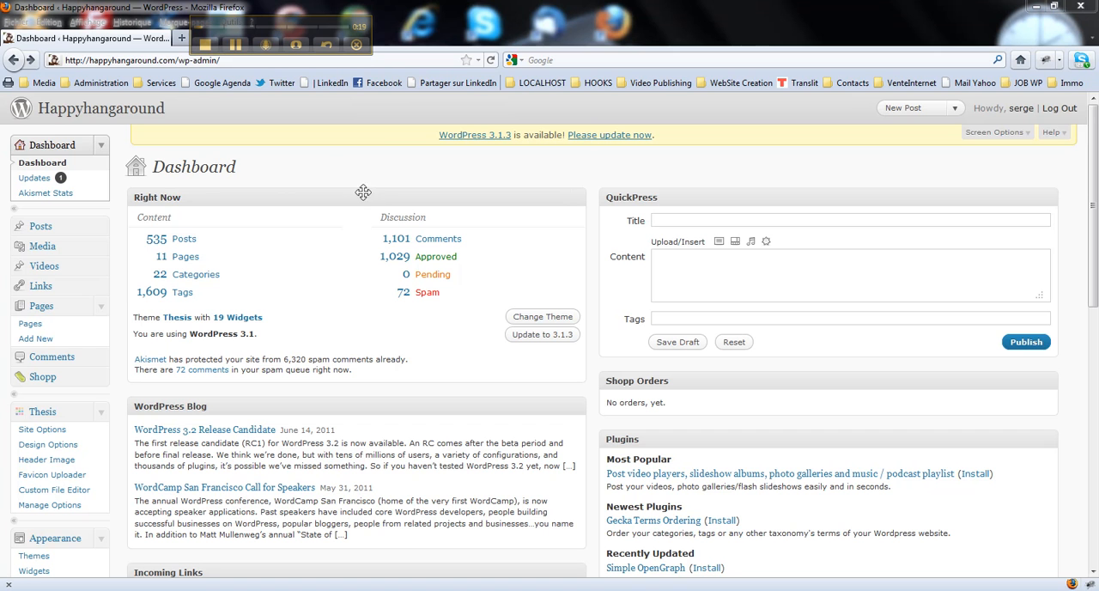
{"action": "mouse_move", "coordinate": [123, 134]}
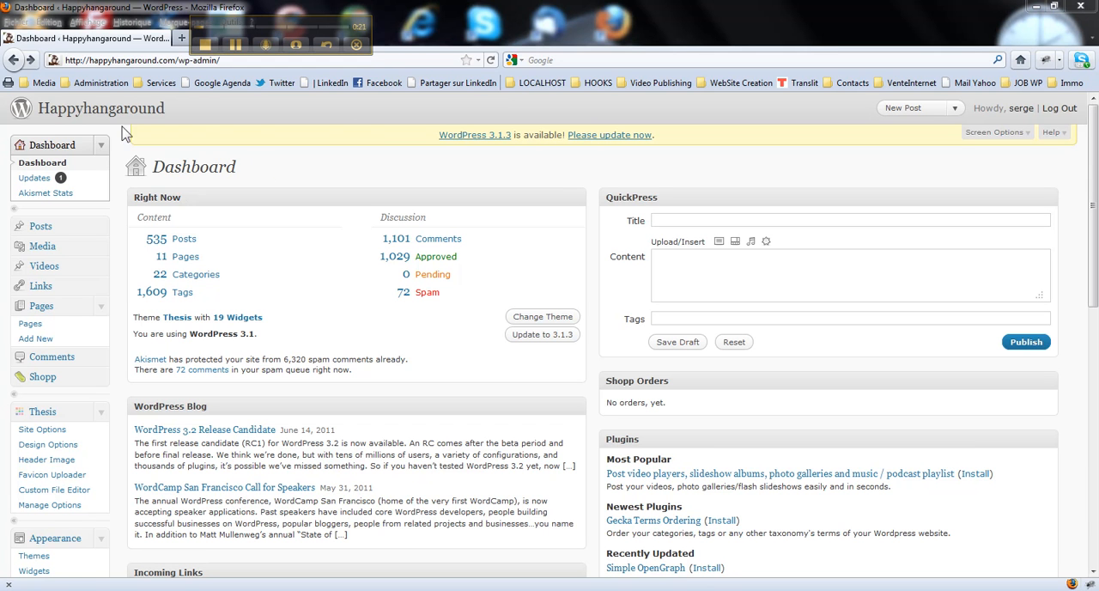
{"action": "mouse_move", "coordinate": [176, 201]}
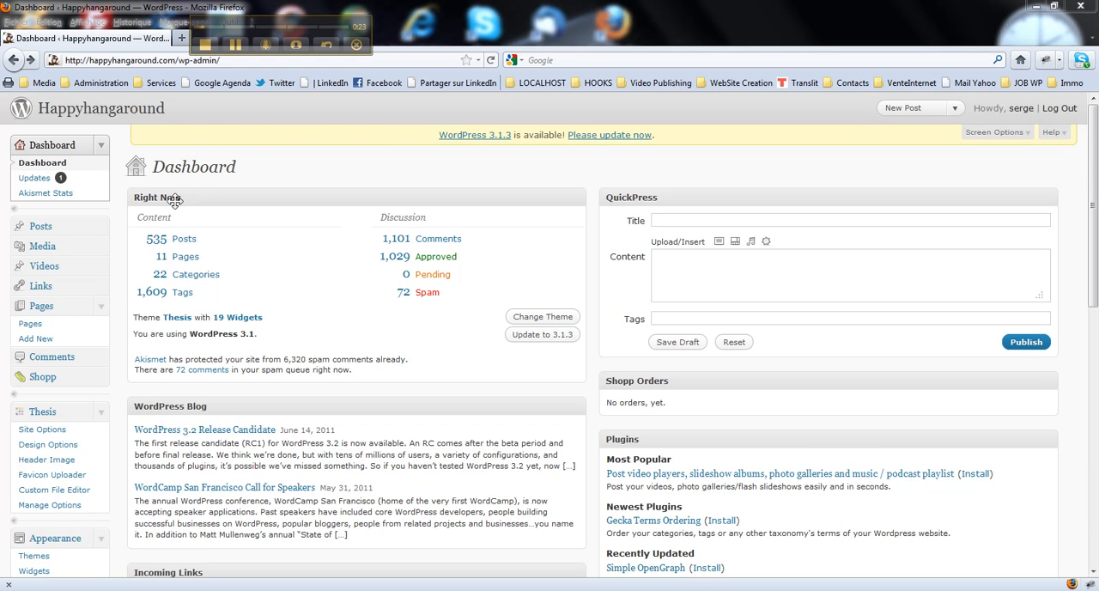
{"action": "mouse_move", "coordinate": [192, 160]}
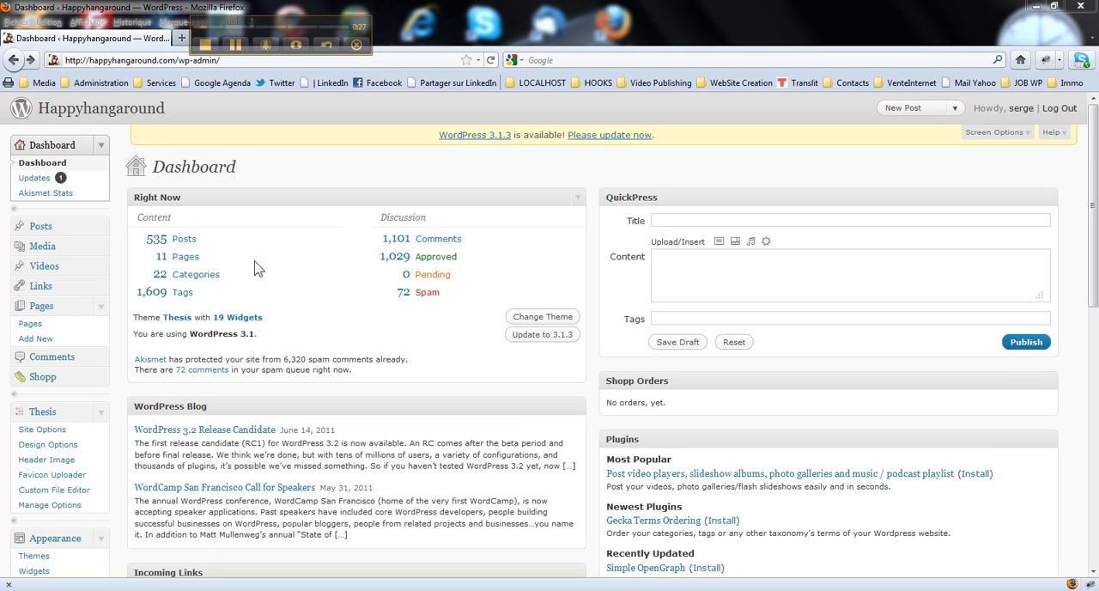
{"action": "mouse_move", "coordinate": [261, 265]}
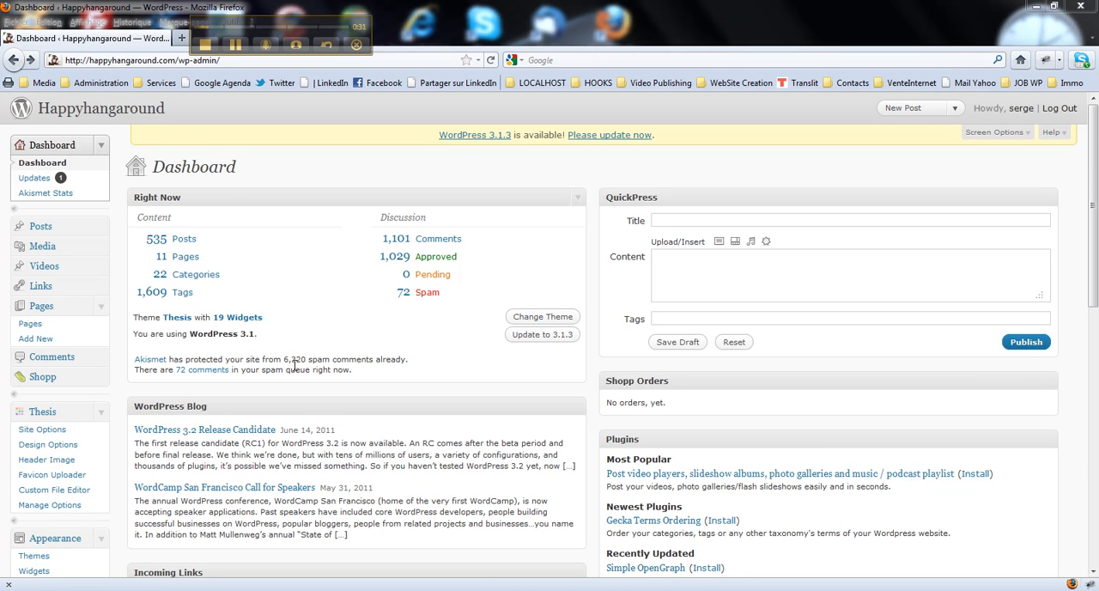
{"action": "mouse_move", "coordinate": [302, 331]}
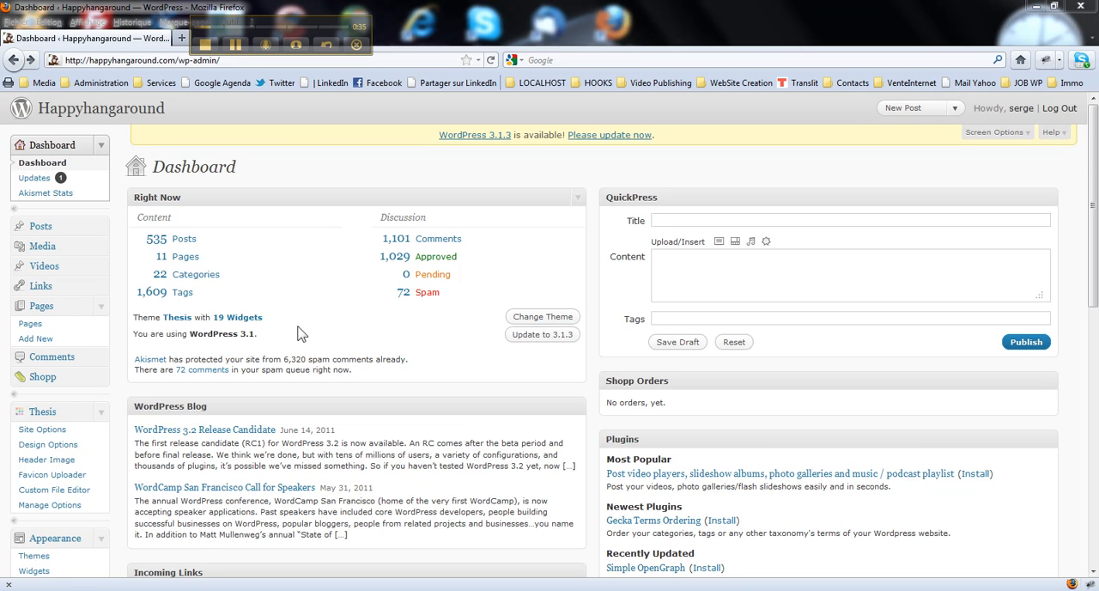
{"action": "mouse_move", "coordinate": [856, 221]}
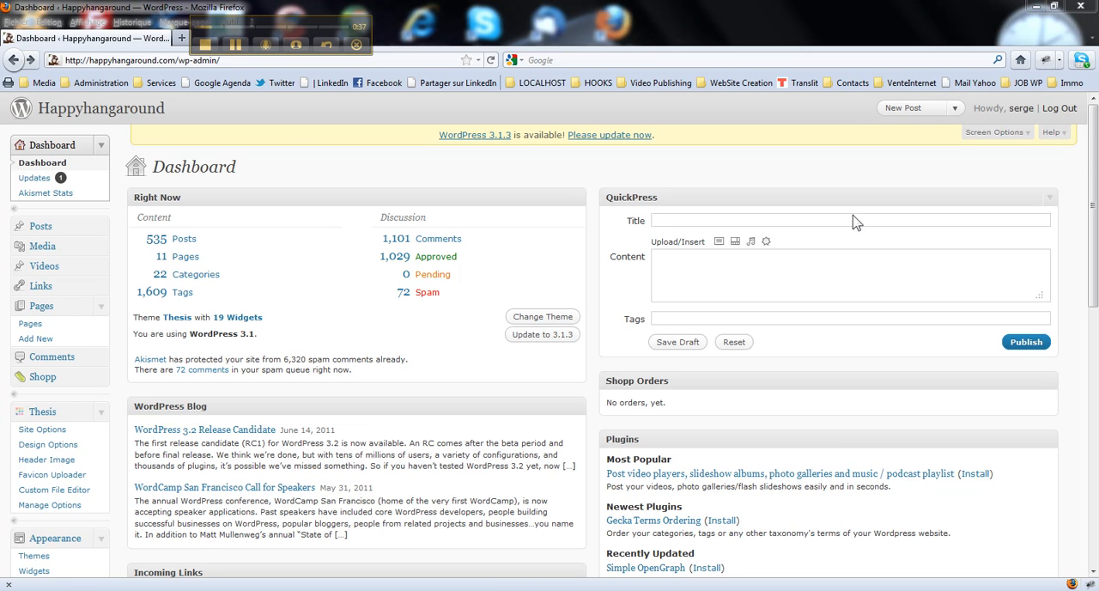
{"action": "mouse_move", "coordinate": [996, 132]}
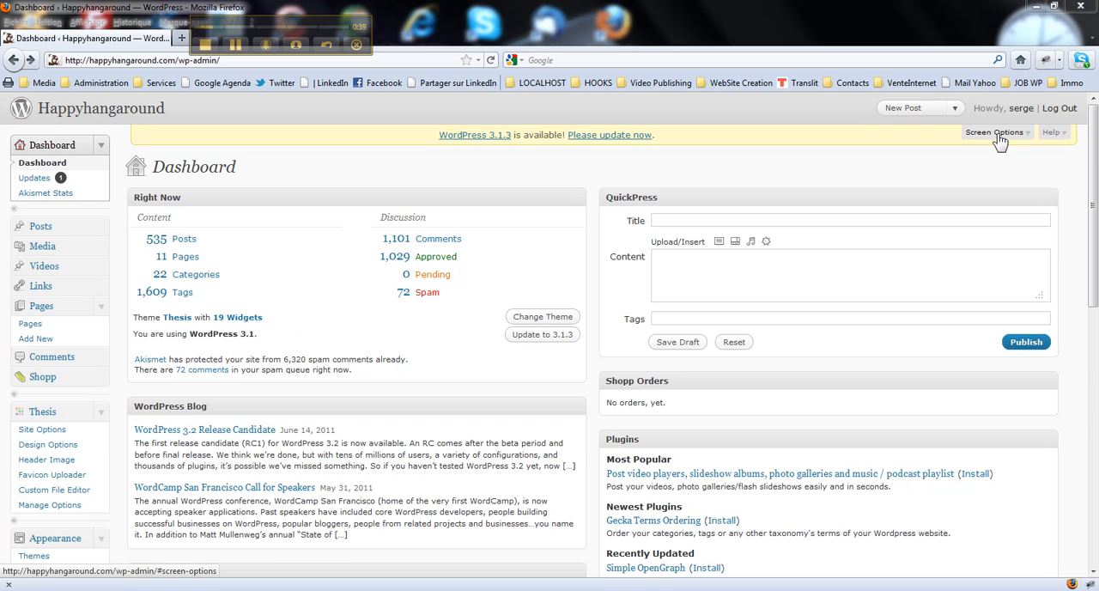
- Fold the Pages, Thesis, Appearance and Settings menu groups down to their headings
{"action": "left_click", "coordinate": [992, 130]}
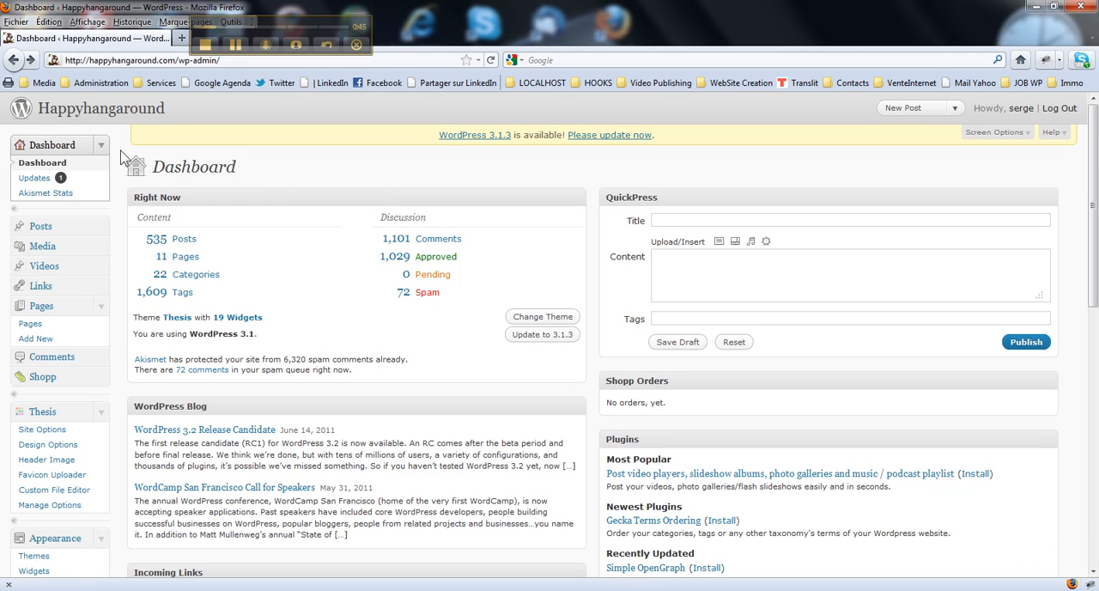
{"action": "scroll", "scroll_direction": "down", "scroll_amount": 3}
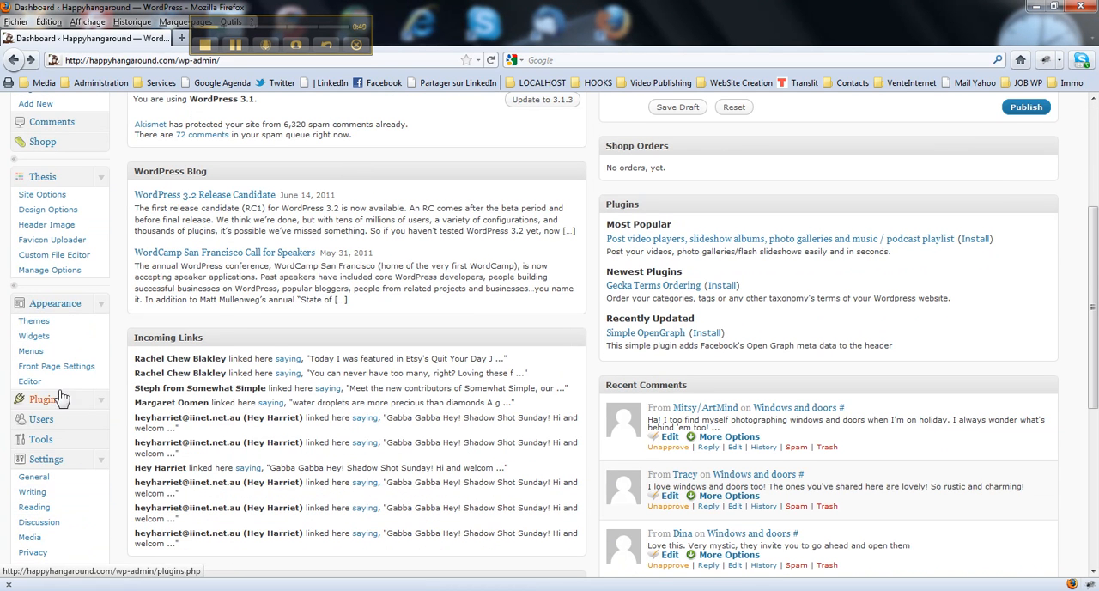
{"action": "scroll", "scroll_direction": "down", "scroll_amount": 3}
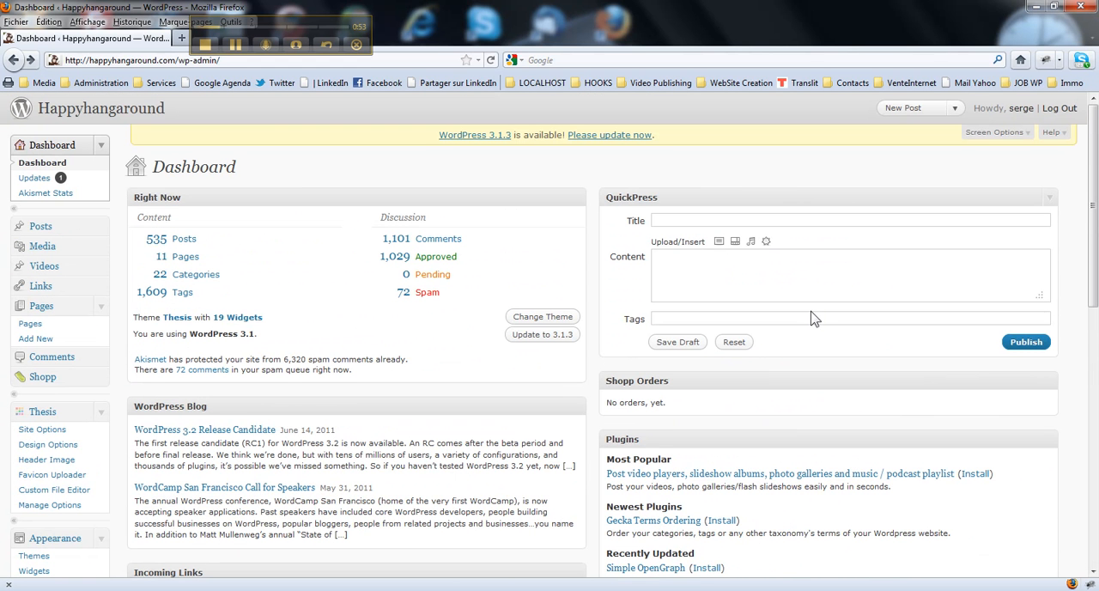
{"action": "mouse_move", "coordinate": [257, 257]}
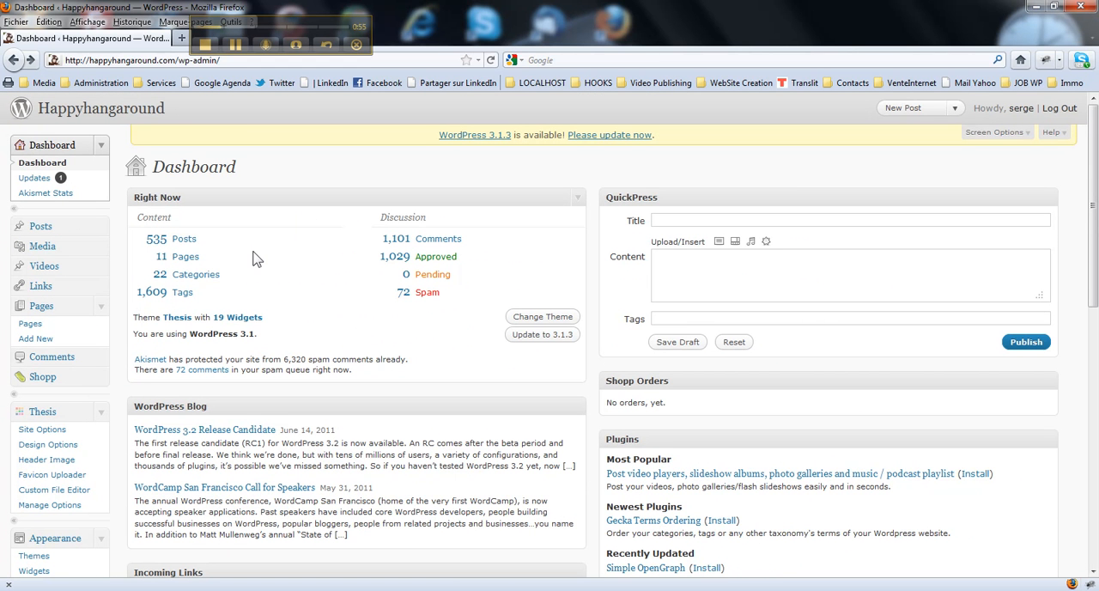
{"action": "mouse_move", "coordinate": [134, 333]}
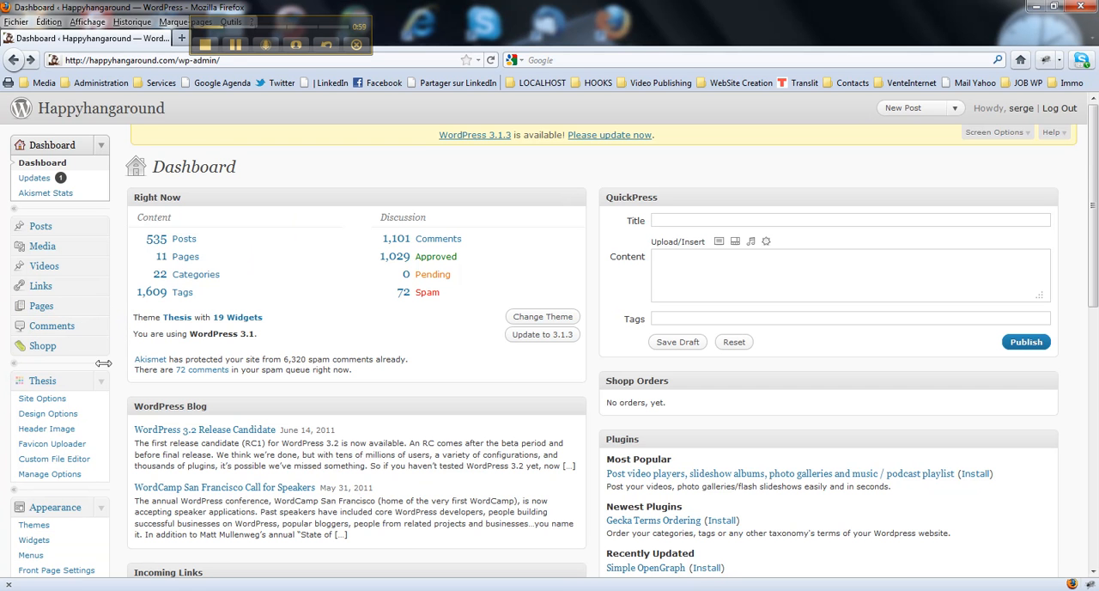
{"action": "scroll", "scroll_direction": "down", "scroll_amount": 3}
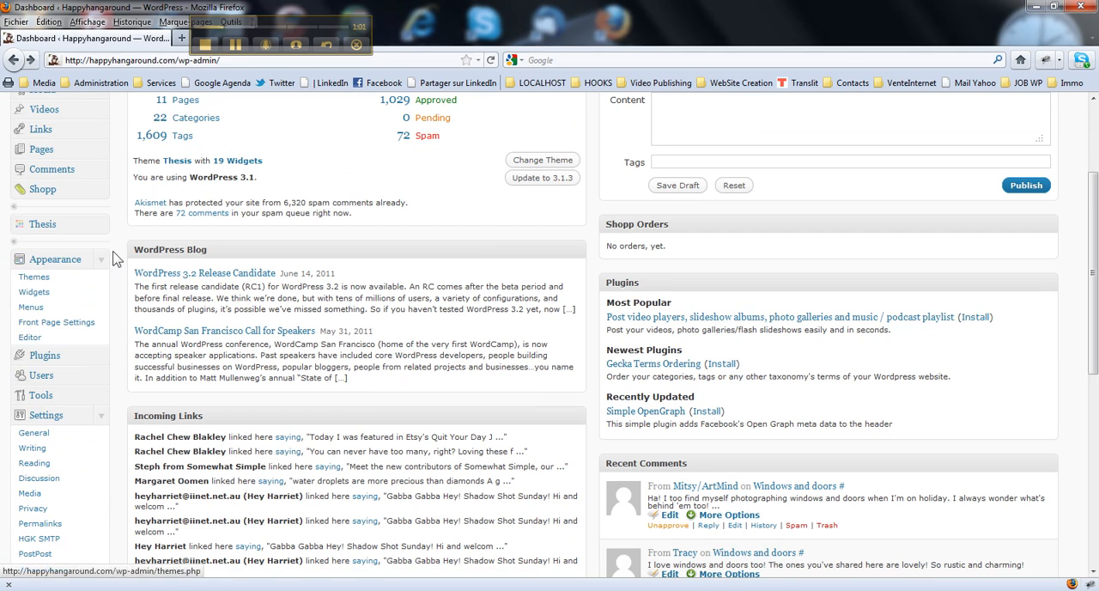
{"action": "left_click", "coordinate": [55, 258]}
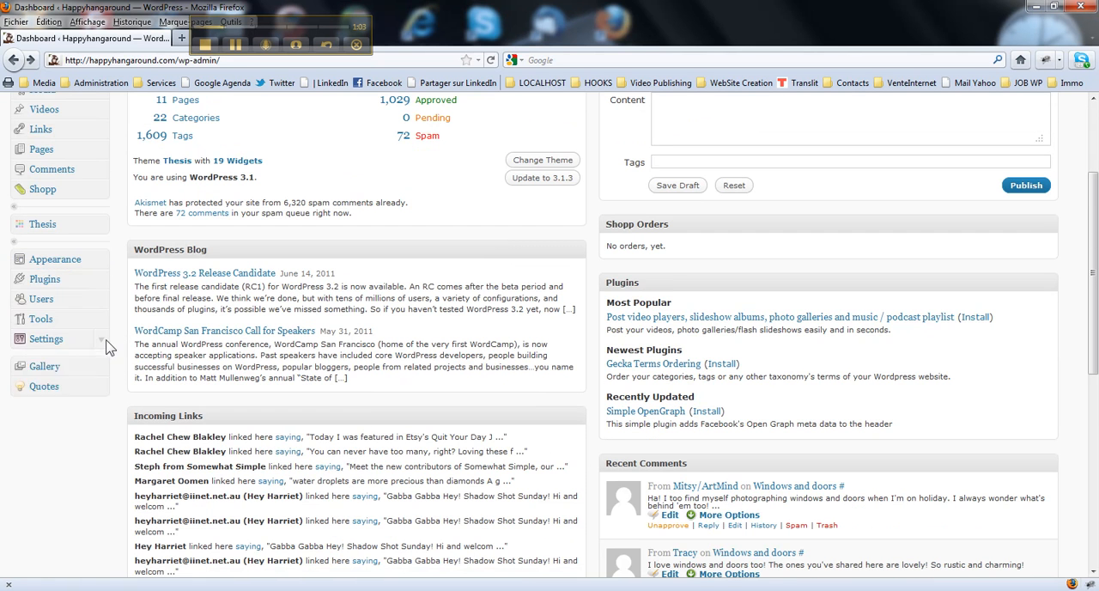
{"action": "scroll", "scroll_direction": "up", "scroll_amount": 3}
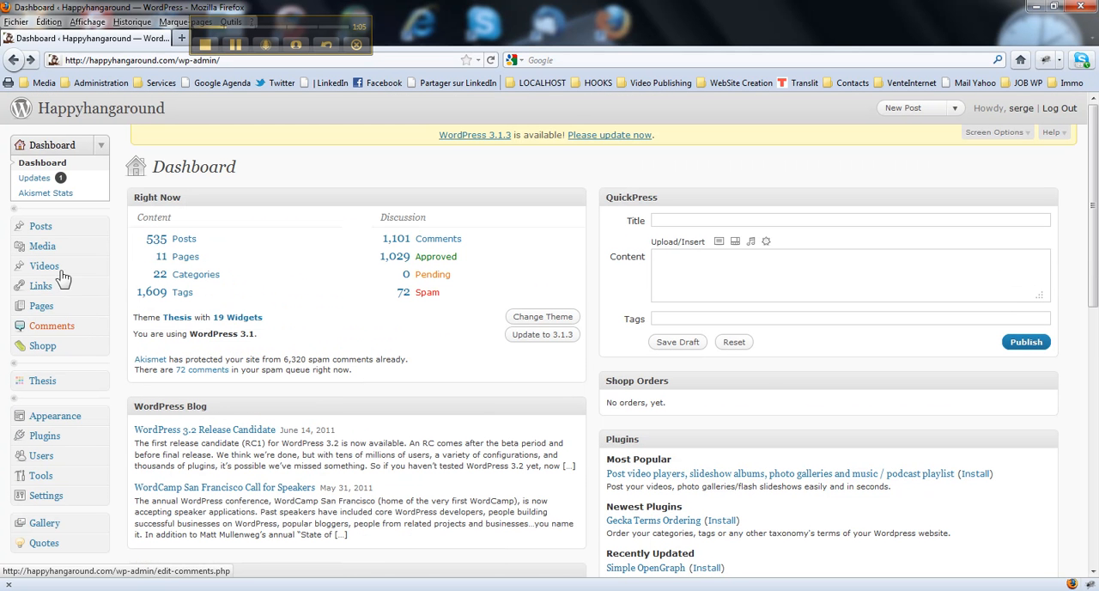
{"action": "mouse_move", "coordinate": [41, 227]}
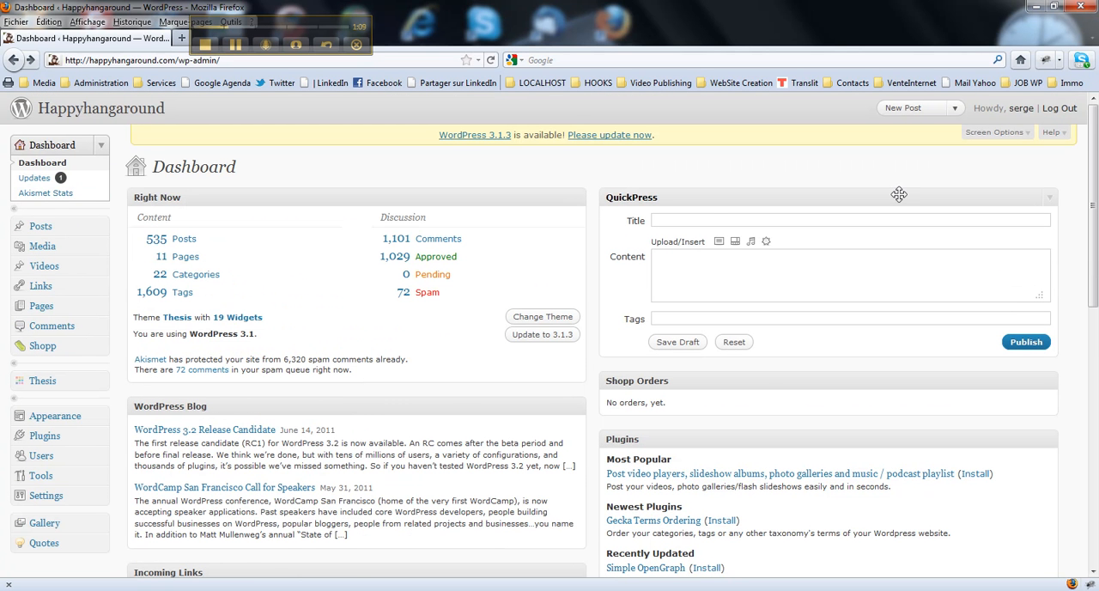
- Switch the dashboard to one column and hide Incoming Links, QuickPress, WordPress Blog and Other WordPress News
{"action": "left_click", "coordinate": [995, 130]}
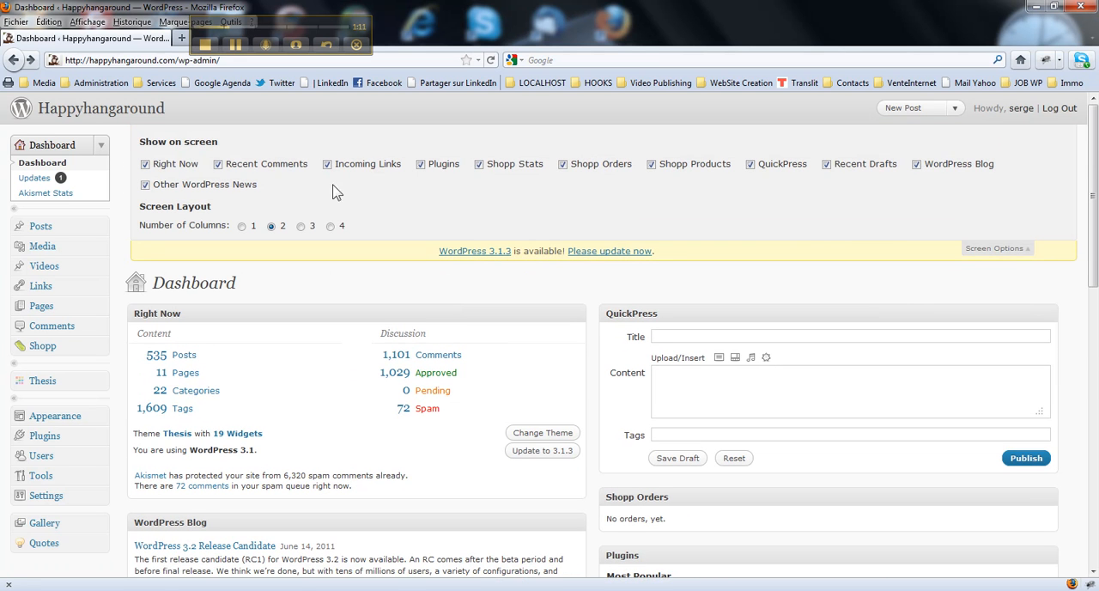
{"action": "mouse_move", "coordinate": [60, 168]}
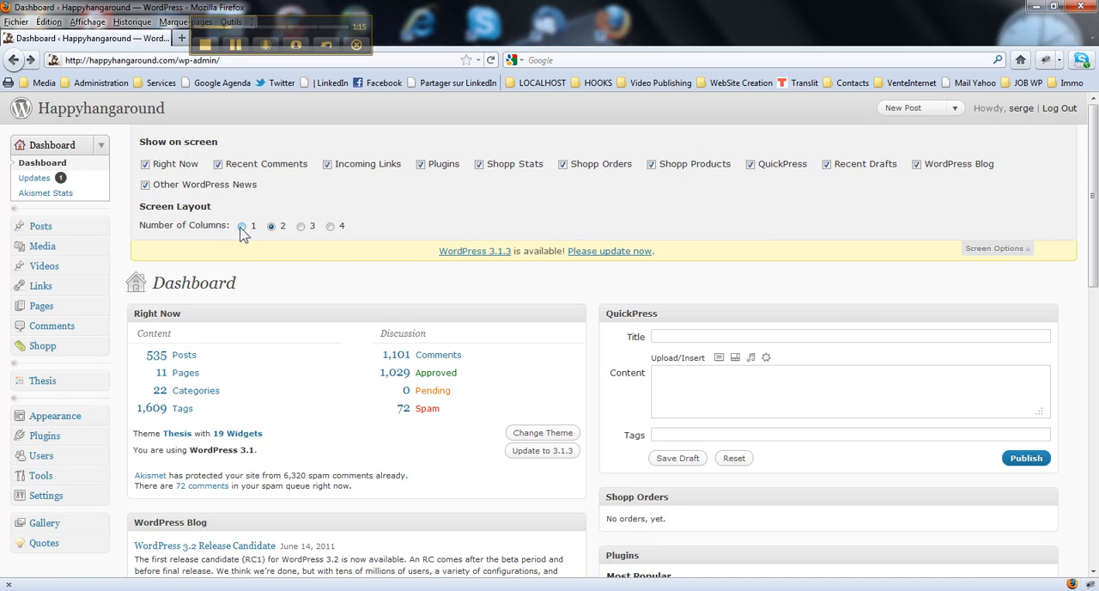
{"action": "left_click", "coordinate": [243, 227]}
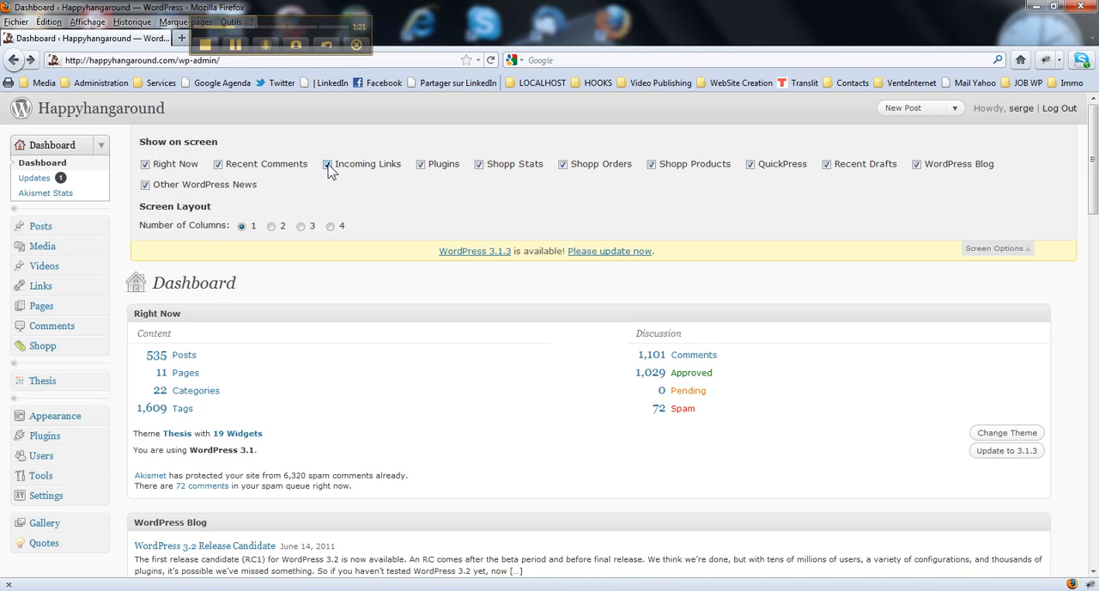
{"action": "left_click", "coordinate": [326, 163]}
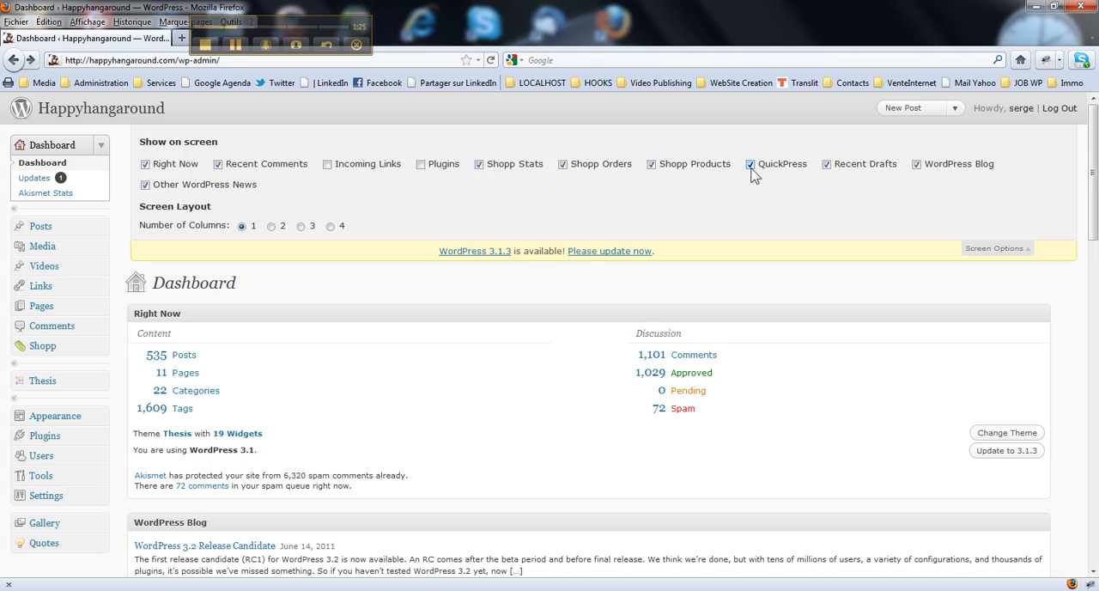
{"action": "left_click", "coordinate": [749, 163]}
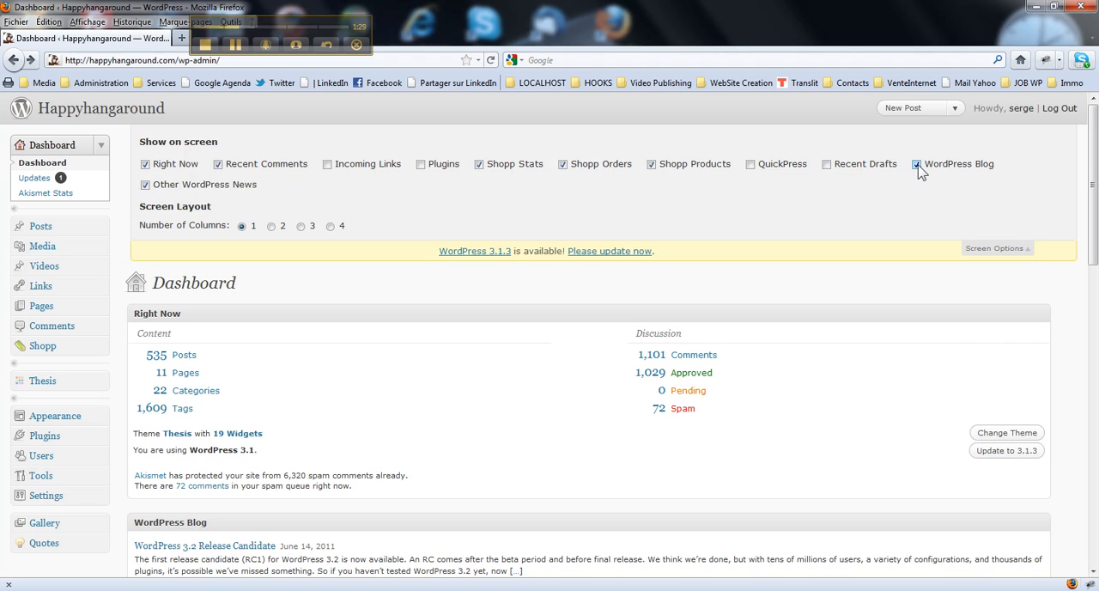
{"action": "left_click", "coordinate": [917, 163]}
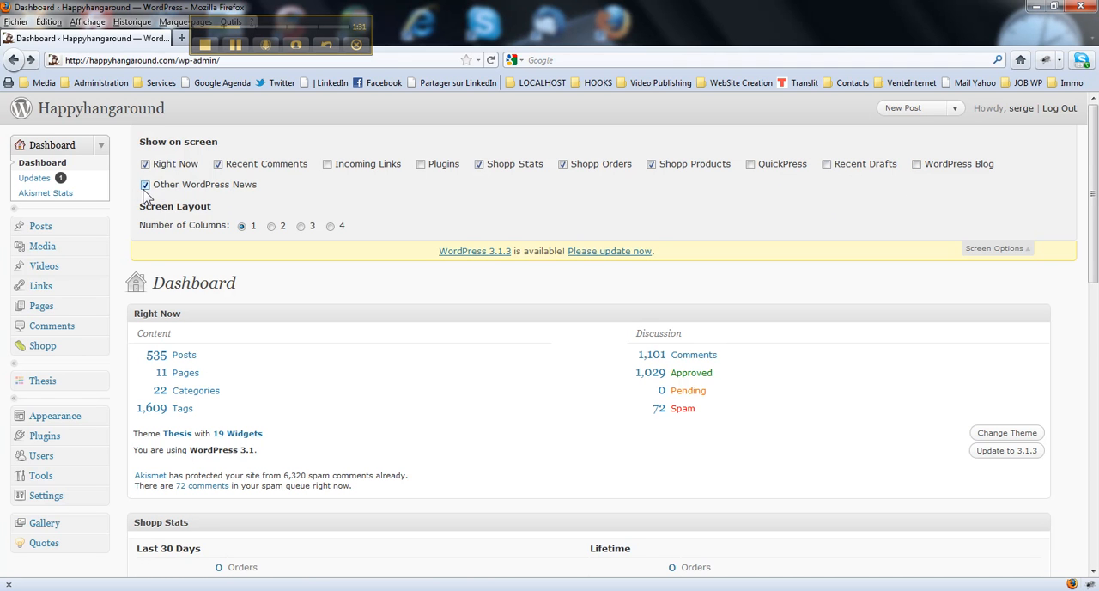
{"action": "left_click", "coordinate": [146, 186]}
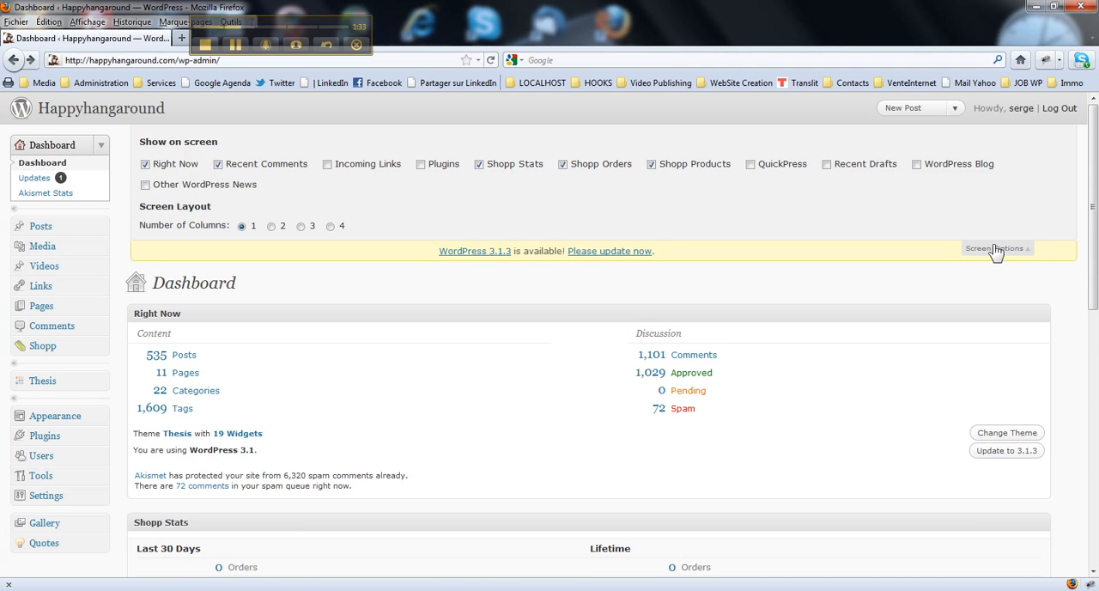
- Close Screen Options so the remaining dashboard boxes can be collapsed to titles
{"action": "left_click", "coordinate": [993, 248]}
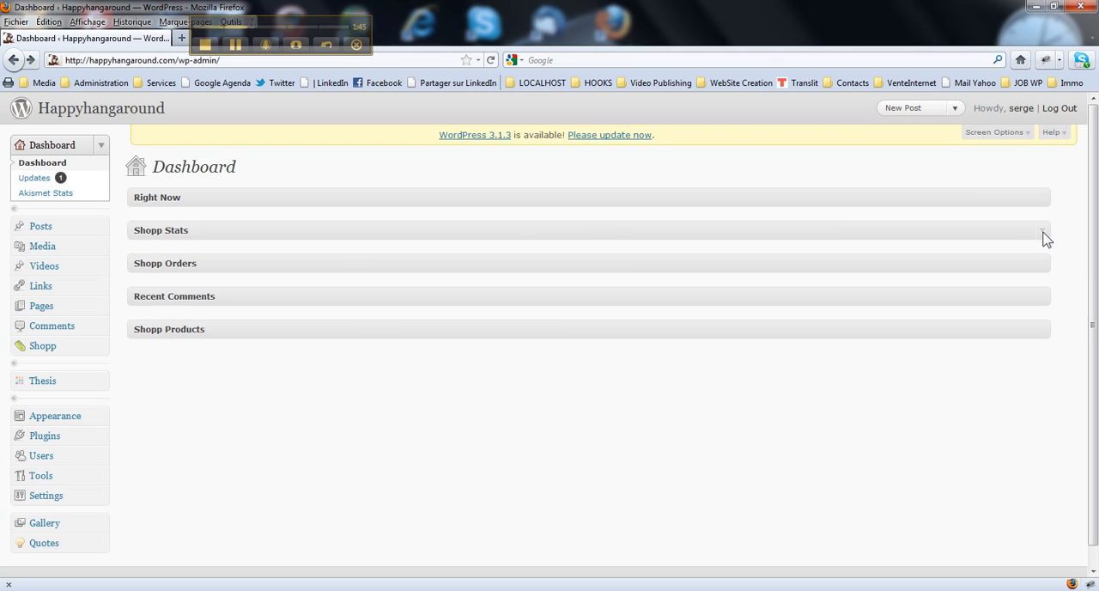
{"action": "mouse_move", "coordinate": [1034, 230]}
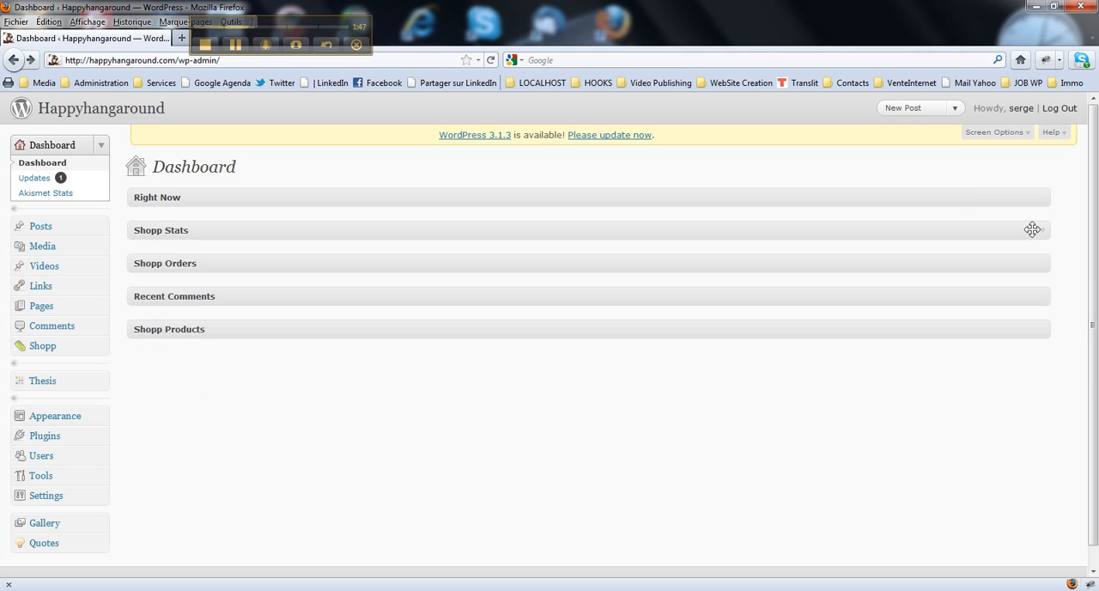
{"action": "mouse_move", "coordinate": [109, 151]}
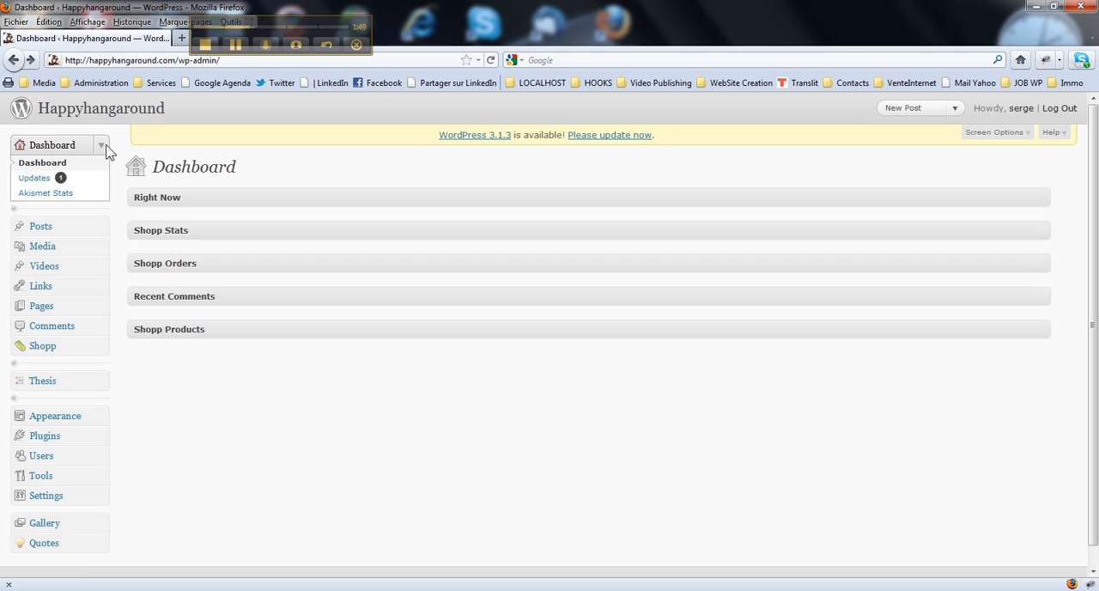
- Go from the Dashboard to Posts > Add New
{"action": "left_click", "coordinate": [41, 179]}
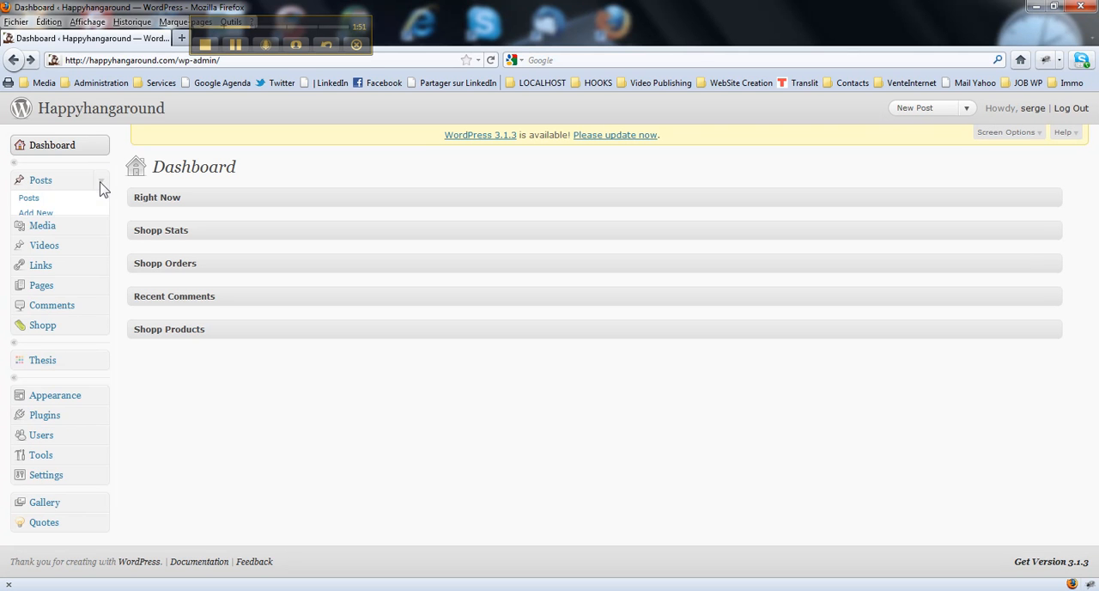
{"action": "left_click", "coordinate": [42, 179]}
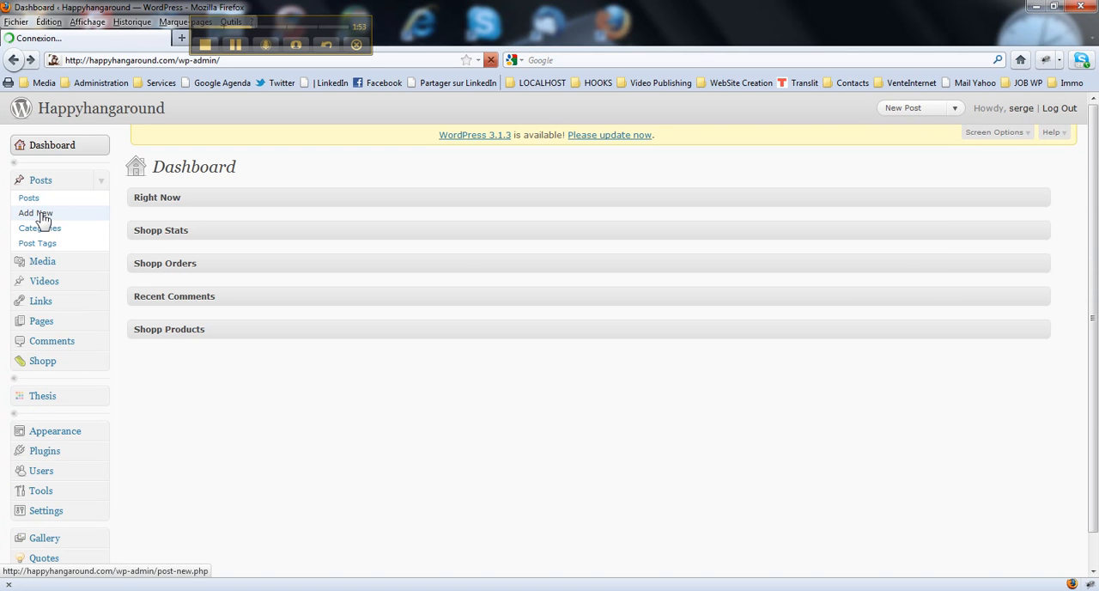
{"action": "left_click", "coordinate": [34, 213]}
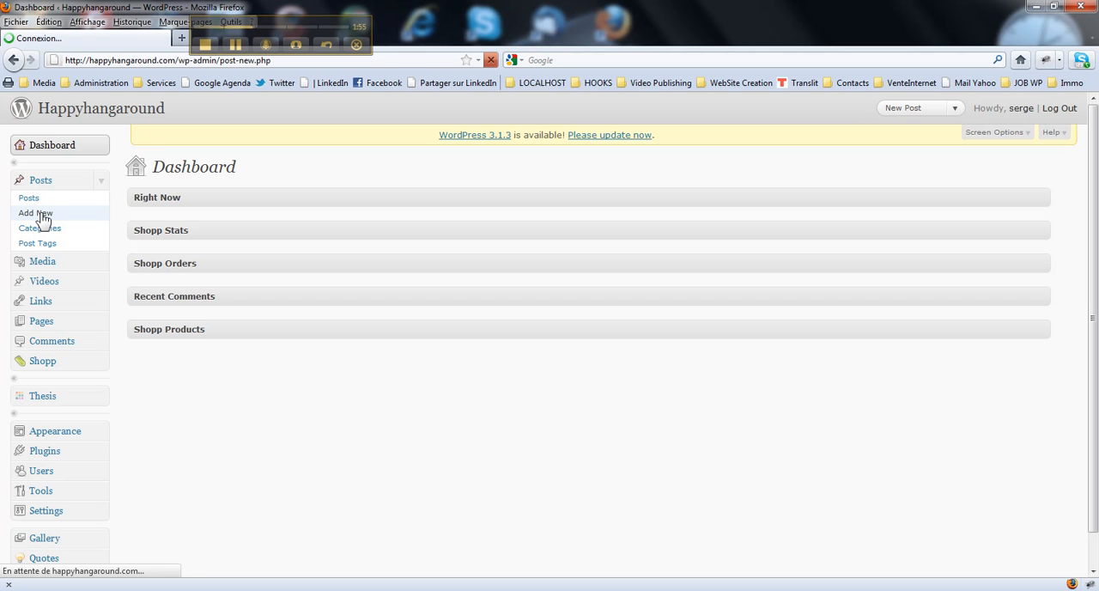
{"action": "left_click", "coordinate": [35, 213]}
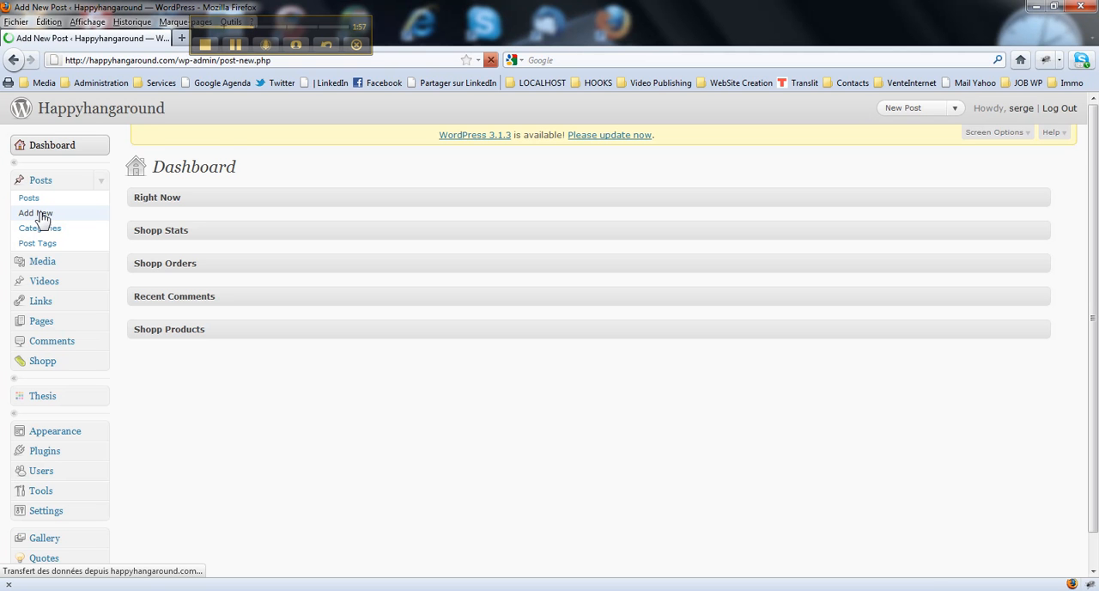
{"action": "left_click", "coordinate": [34, 213]}
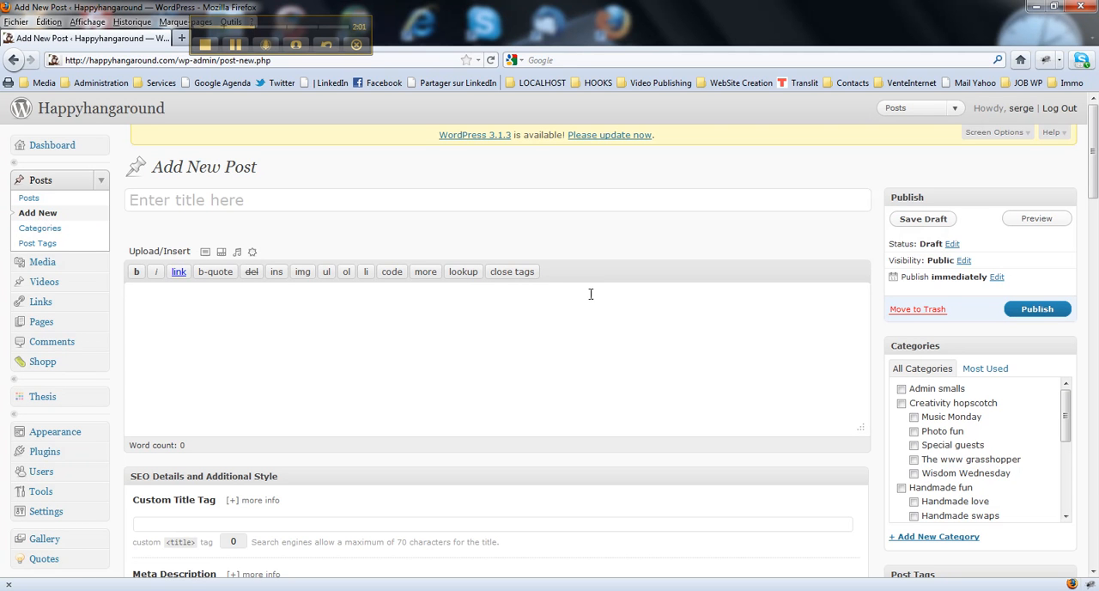
- Scroll through the Add New Post meta boxes and back to the top
{"action": "scroll", "scroll_direction": "down", "scroll_amount": 3}
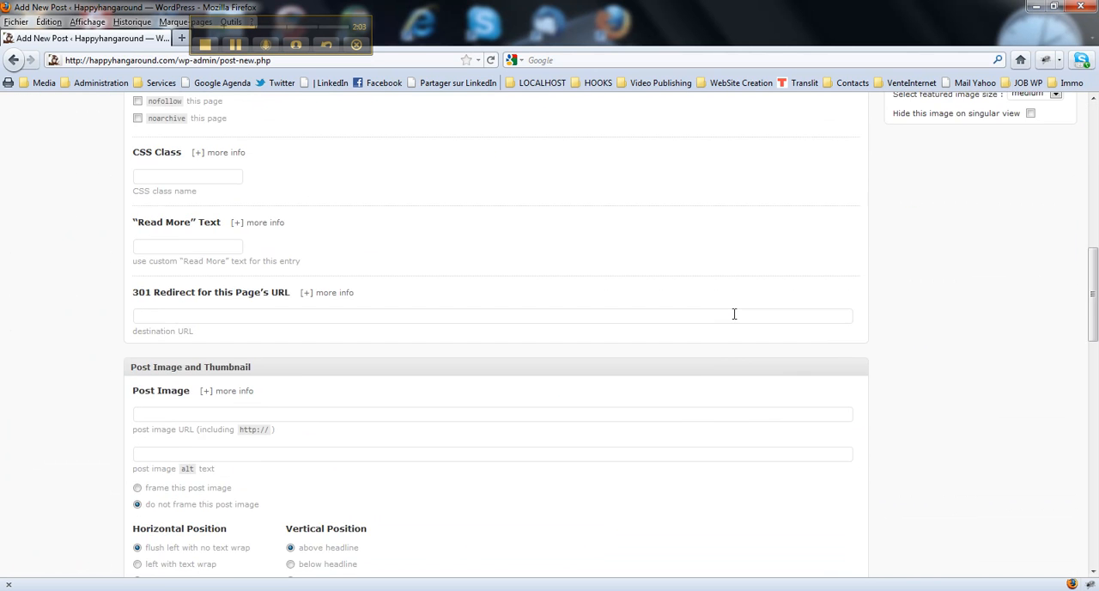
{"action": "scroll", "scroll_direction": "down", "scroll_amount": 3}
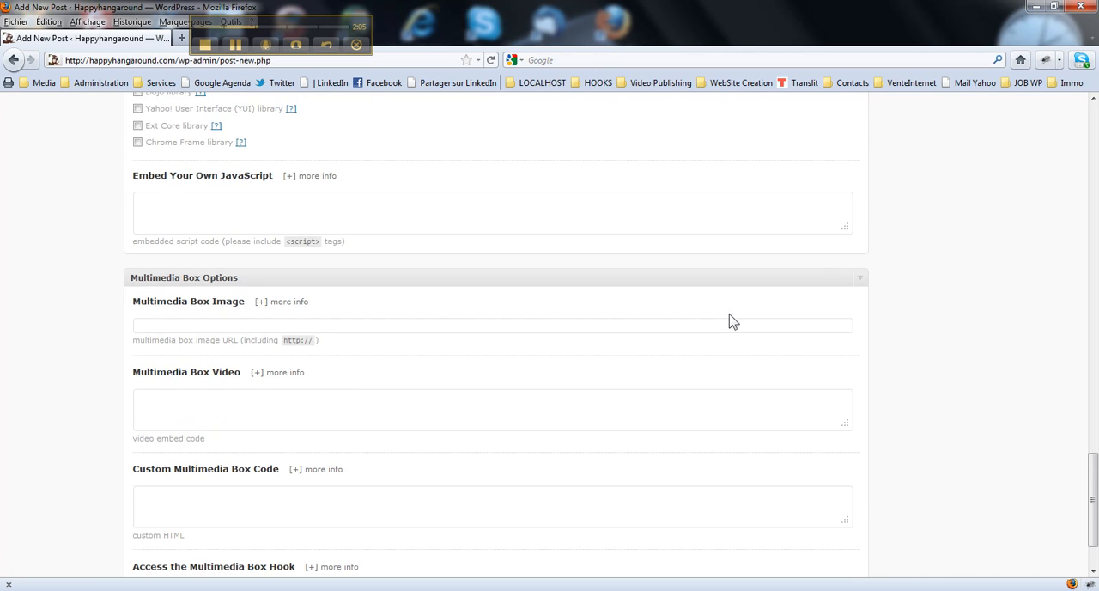
{"action": "scroll", "scroll_direction": "up", "scroll_amount": 3}
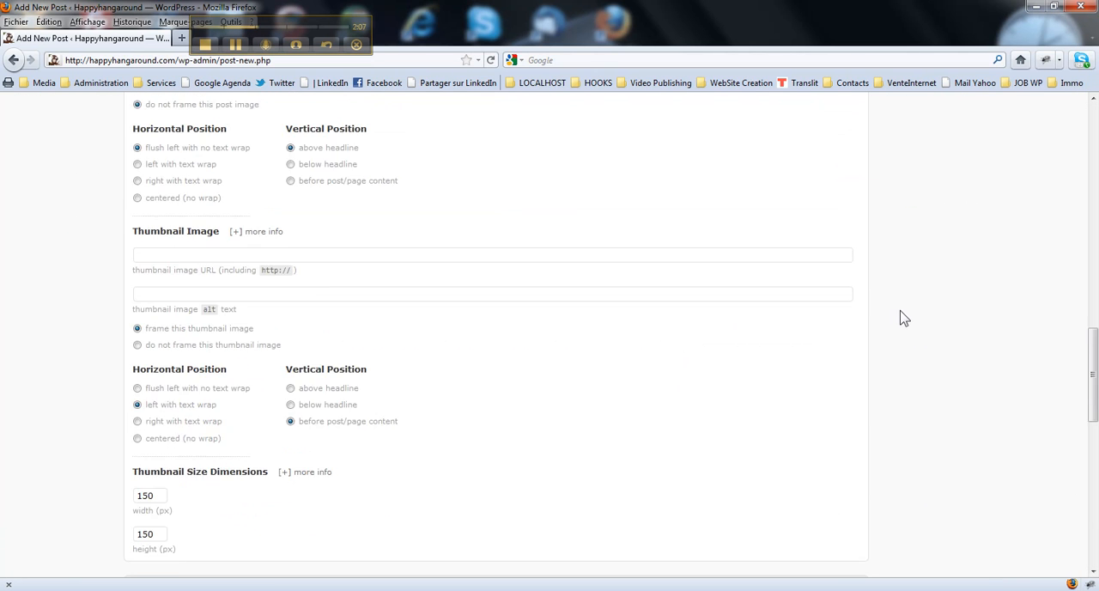
{"action": "scroll", "scroll_direction": "up", "scroll_amount": 3}
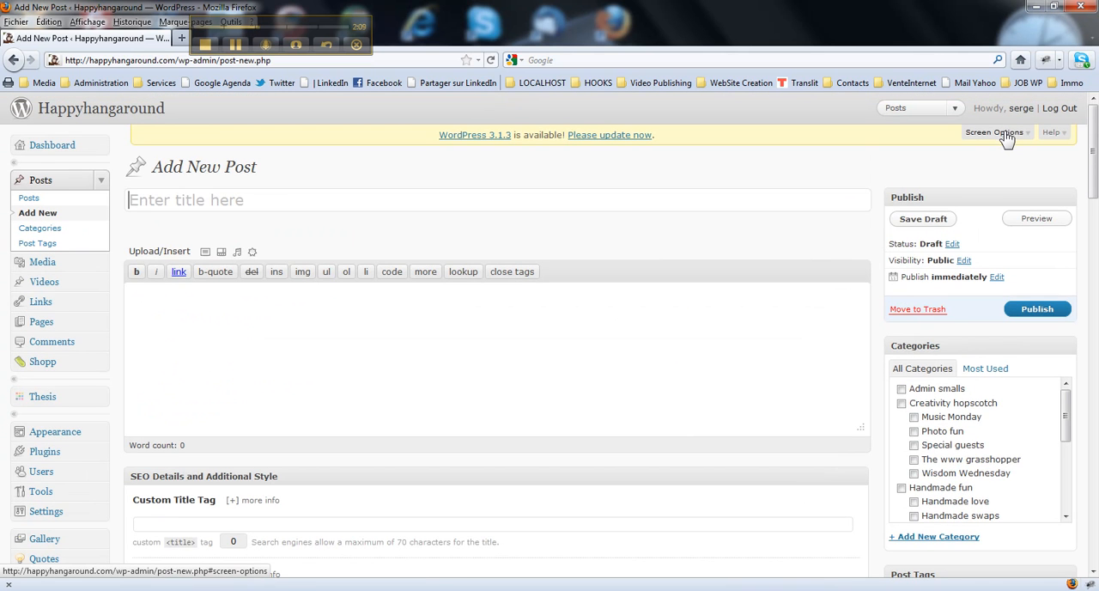
- Hide JavaScript and Multimedia Box Options on Add New Post while keeping Discussion and Slug shown
{"action": "left_click", "coordinate": [993, 130]}
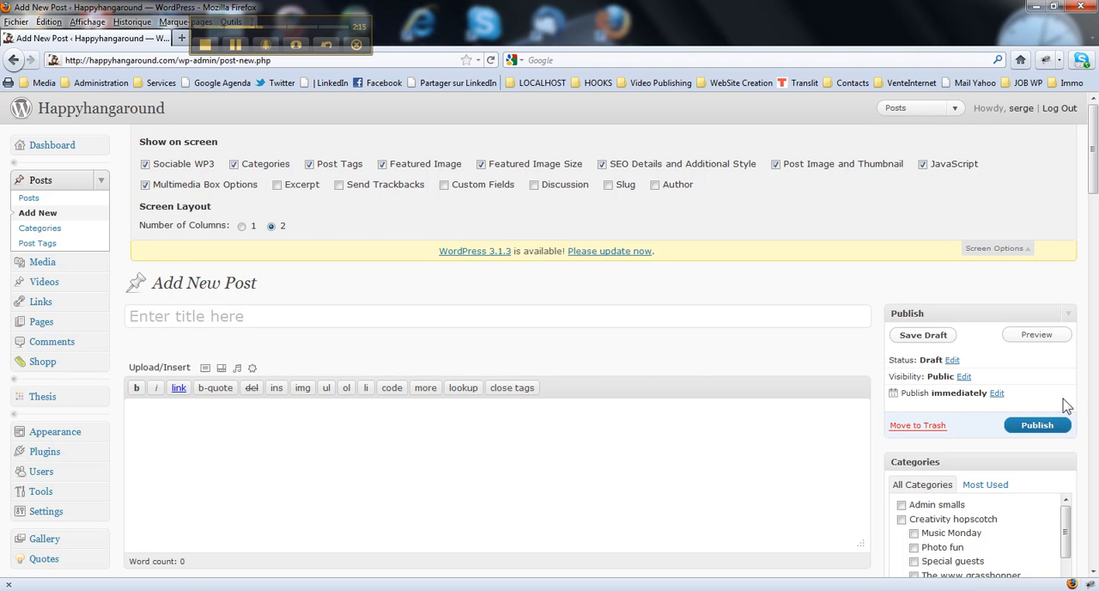
{"action": "mouse_move", "coordinate": [289, 248]}
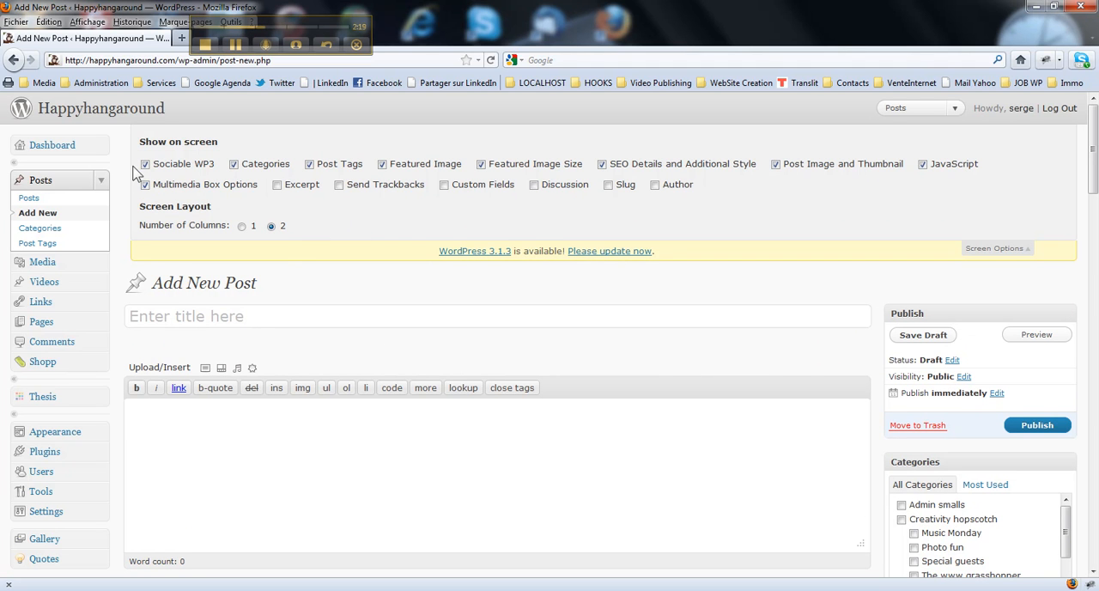
{"action": "mouse_move", "coordinate": [838, 180]}
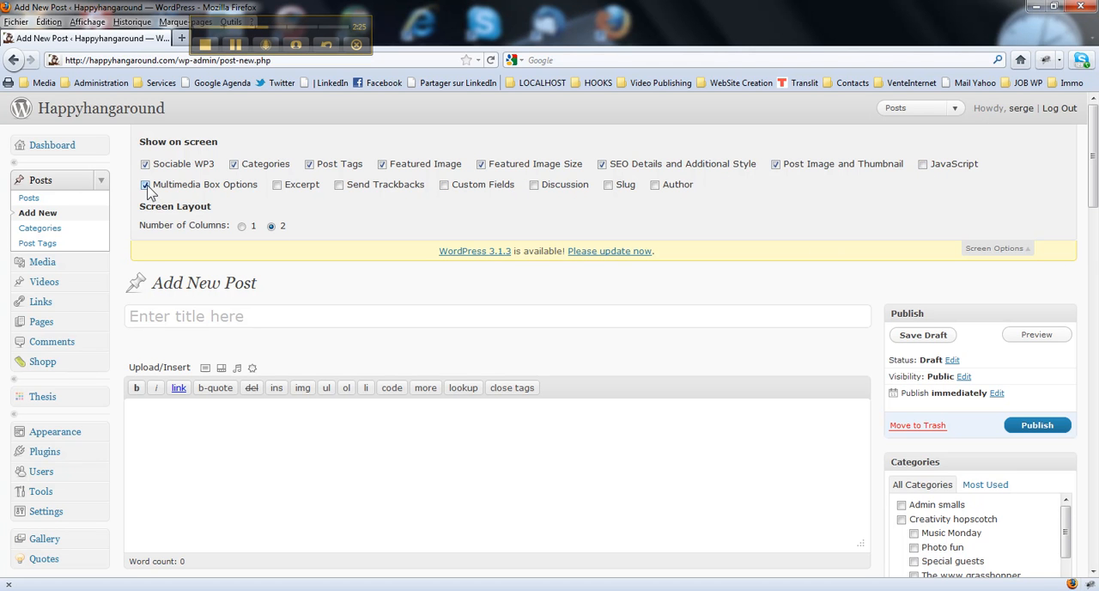
{"action": "left_click", "coordinate": [144, 184]}
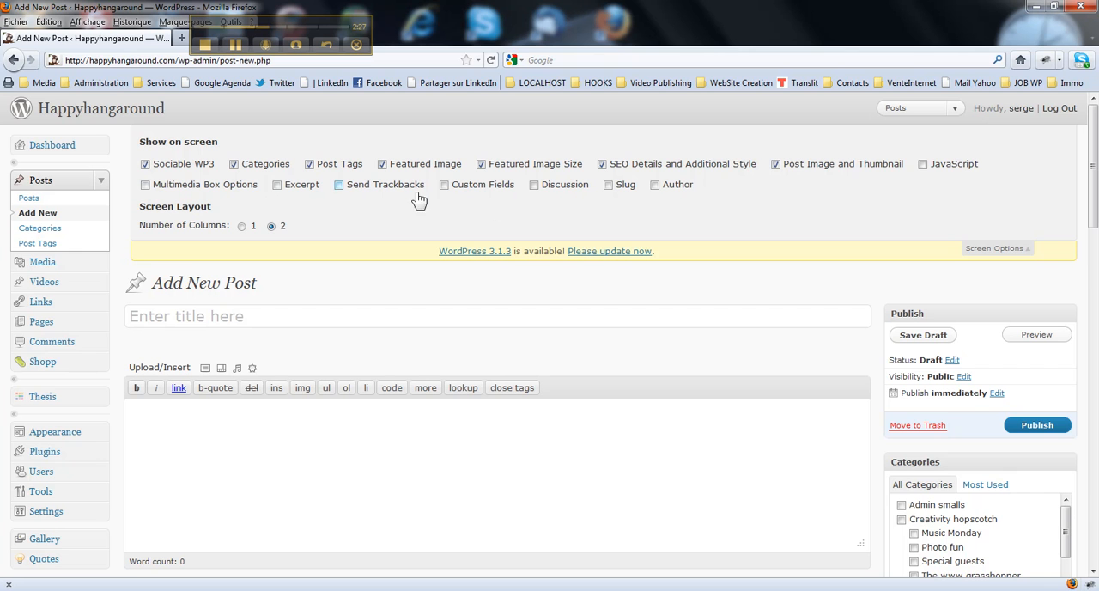
{"action": "left_click", "coordinate": [274, 184]}
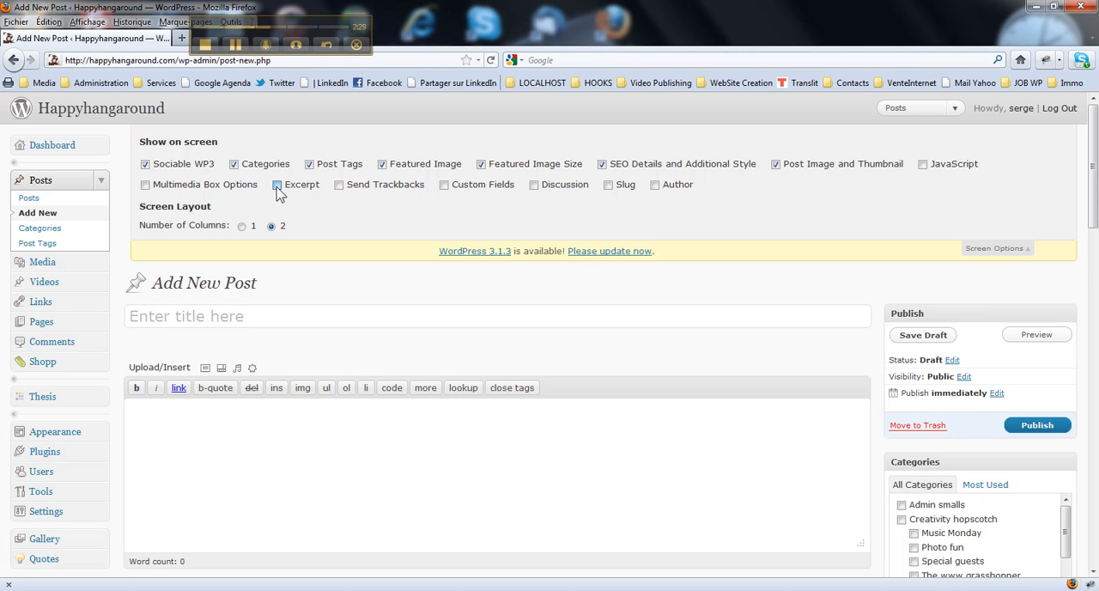
{"action": "left_click", "coordinate": [278, 183]}
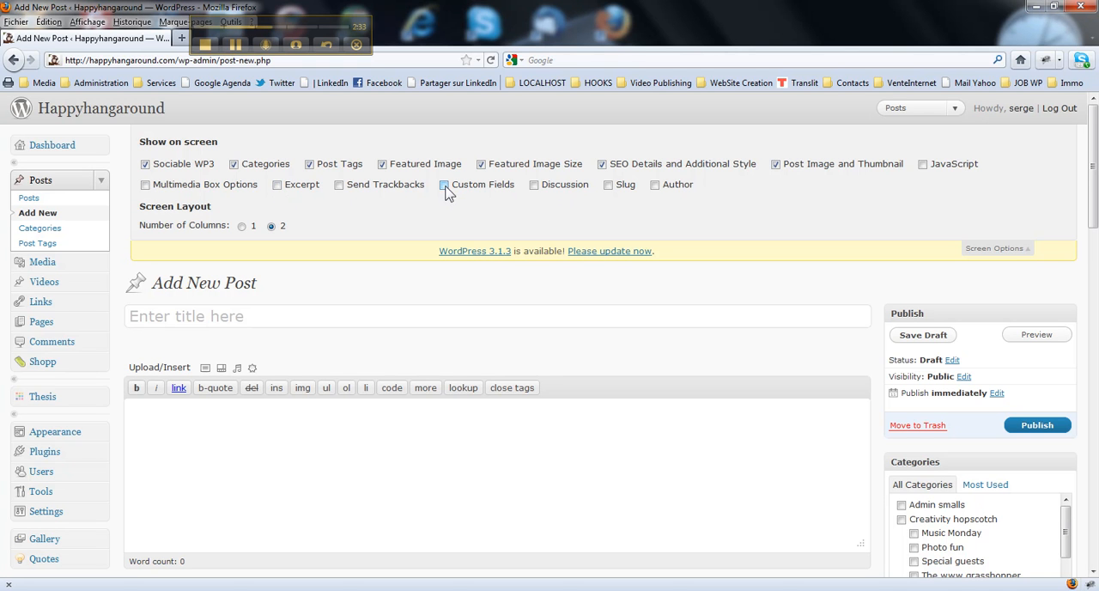
{"action": "left_click", "coordinate": [532, 184]}
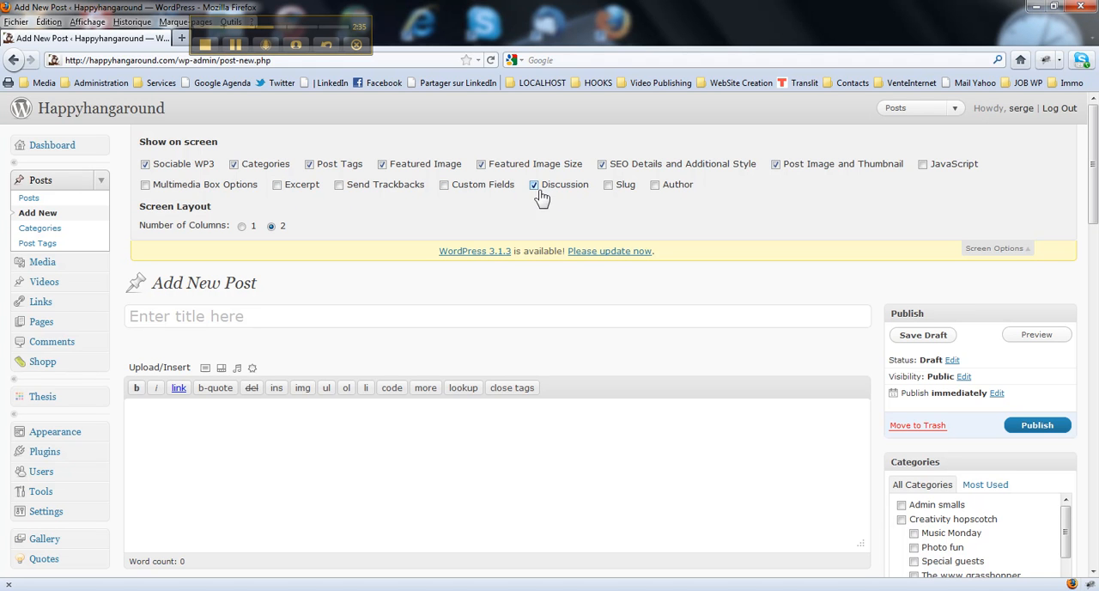
{"action": "mouse_move", "coordinate": [601, 194]}
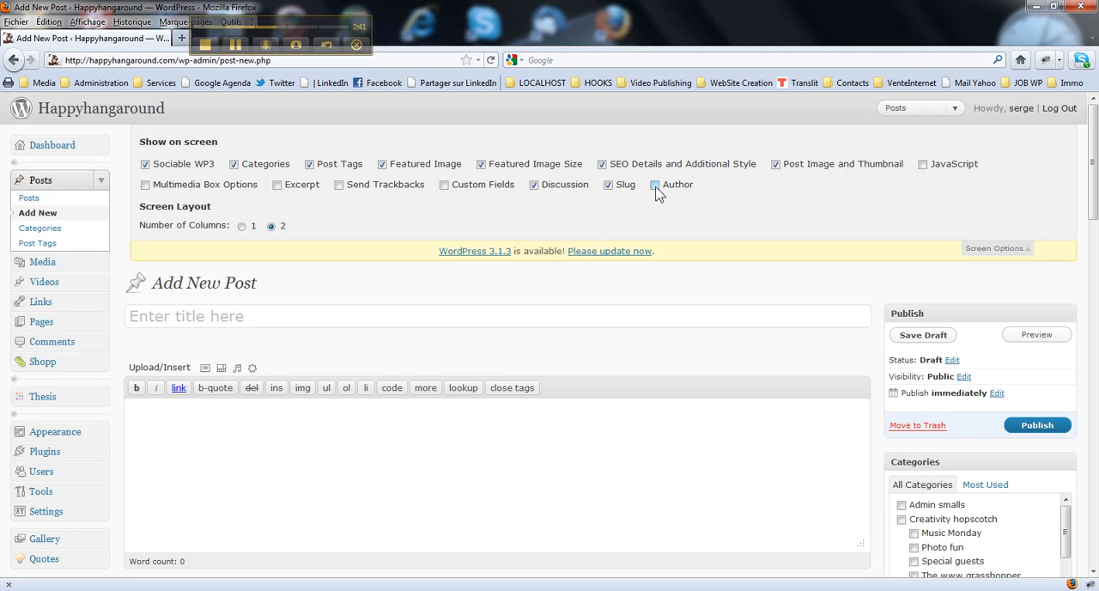
{"action": "left_click", "coordinate": [654, 184]}
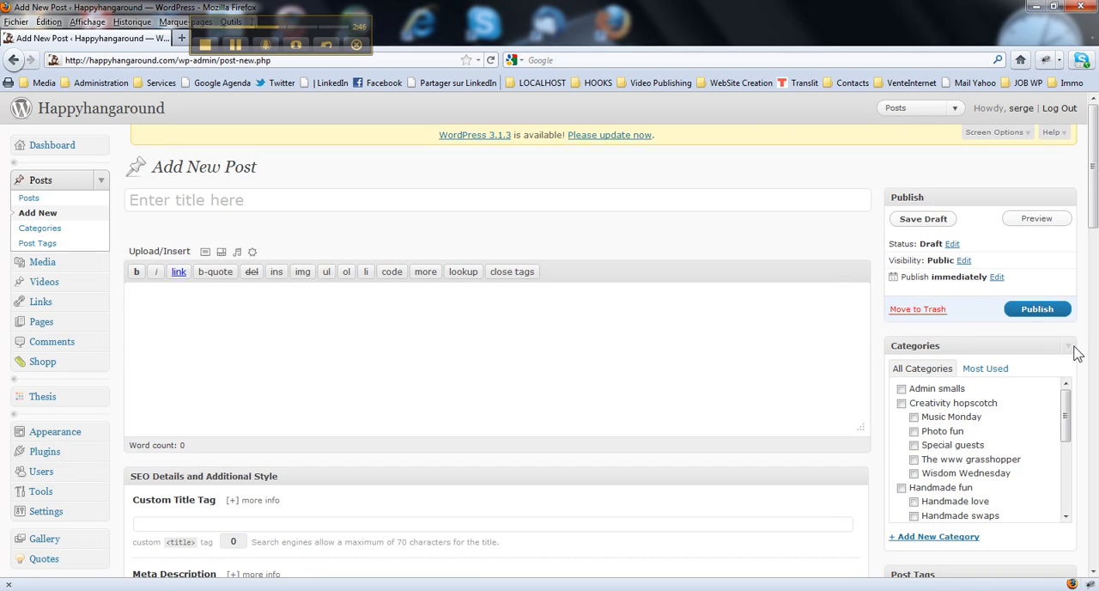
- Collapse the Categories sidebar box and the SEO Details box to their titles
{"action": "left_click", "coordinate": [1068, 345]}
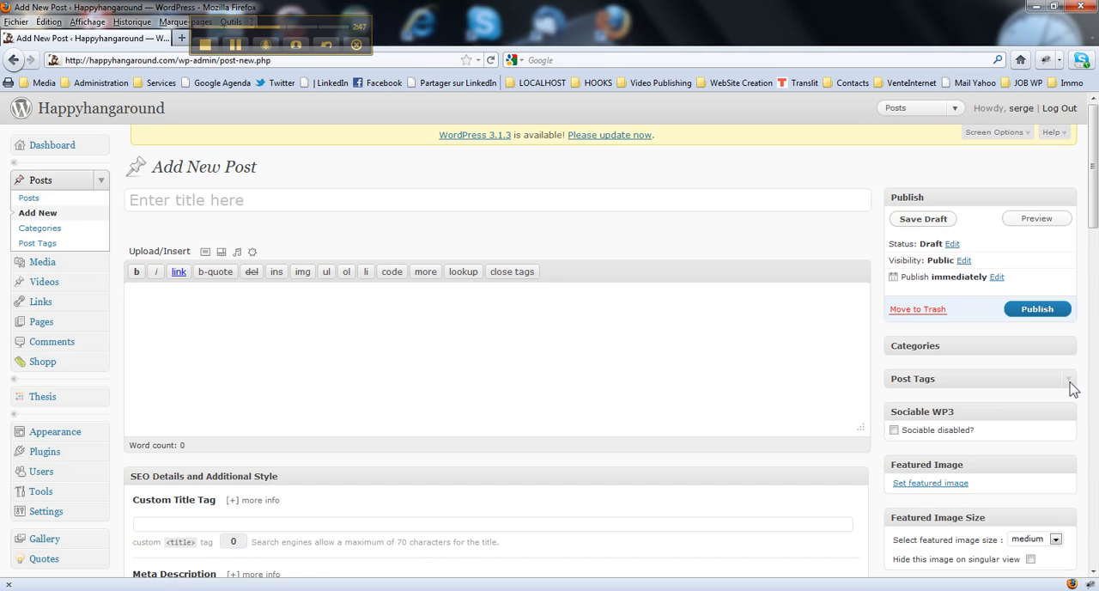
{"action": "scroll", "scroll_direction": "down", "scroll_amount": 3}
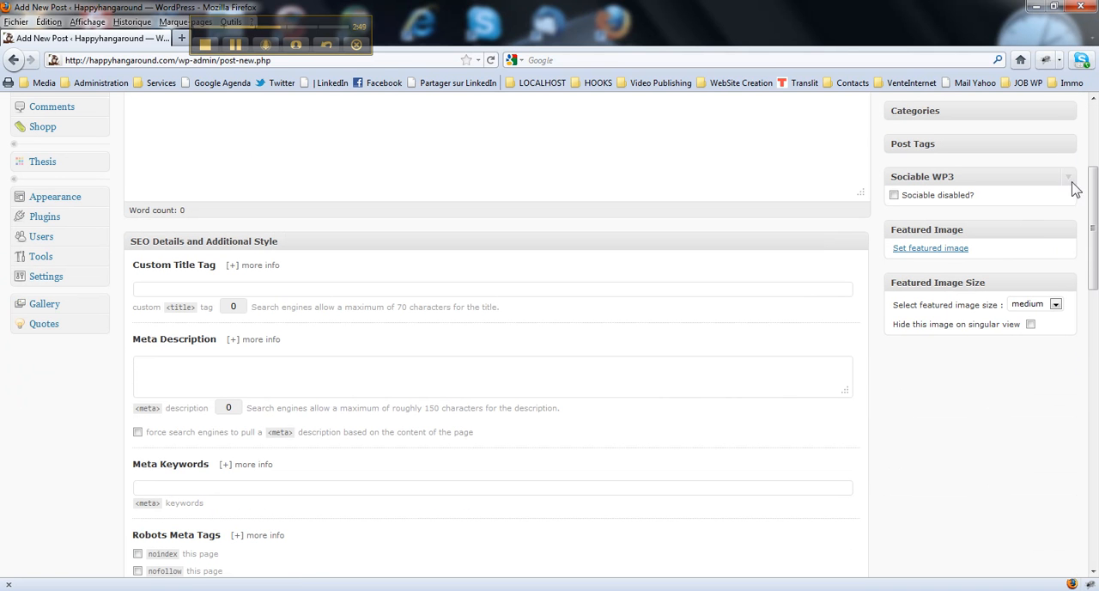
{"action": "left_click", "coordinate": [1069, 175]}
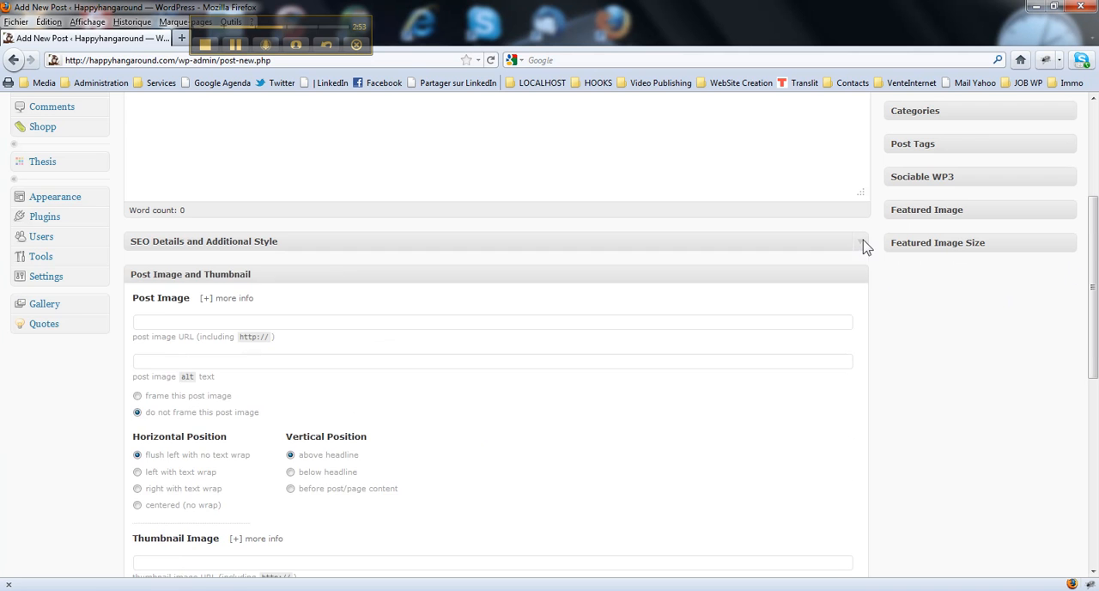
{"action": "scroll", "scroll_direction": "up", "scroll_amount": 3}
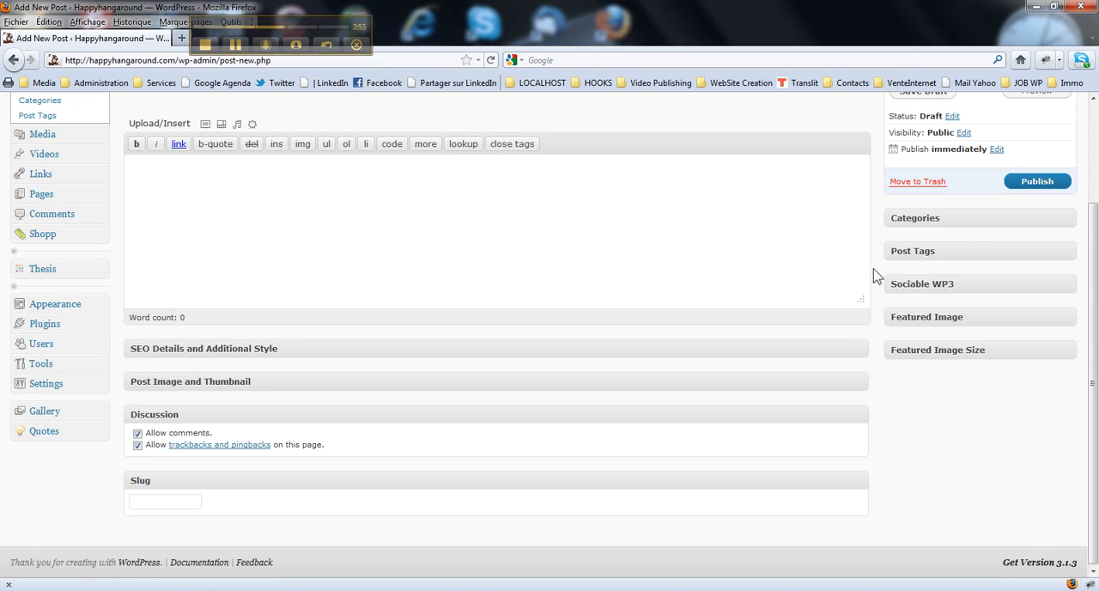
{"action": "mouse_move", "coordinate": [852, 486]}
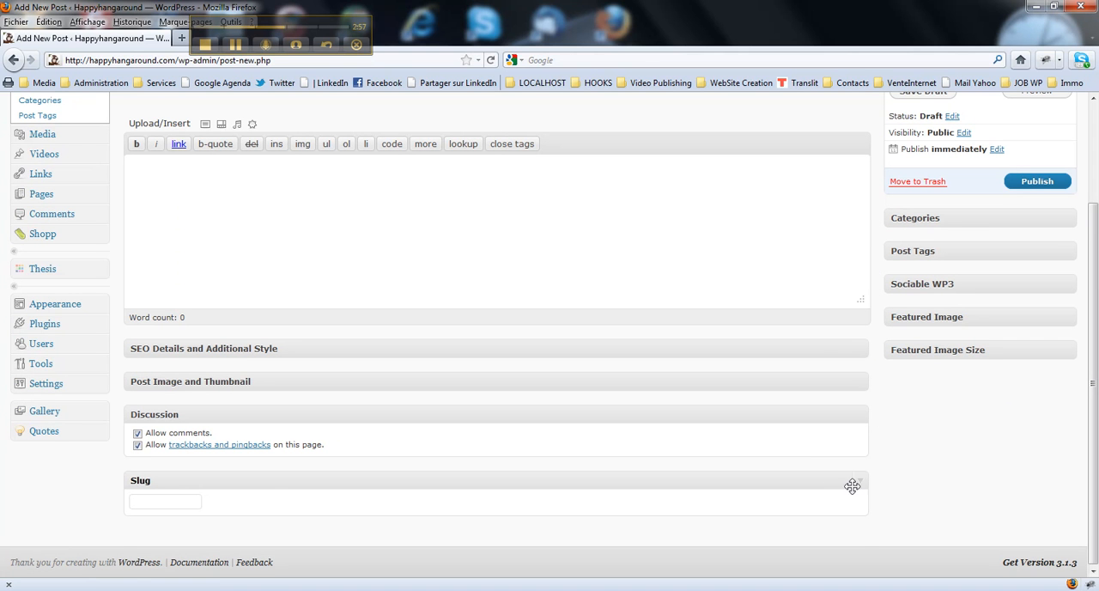
- Review the Screen Options box list for the Add New Post screen
{"action": "left_click", "coordinate": [995, 248]}
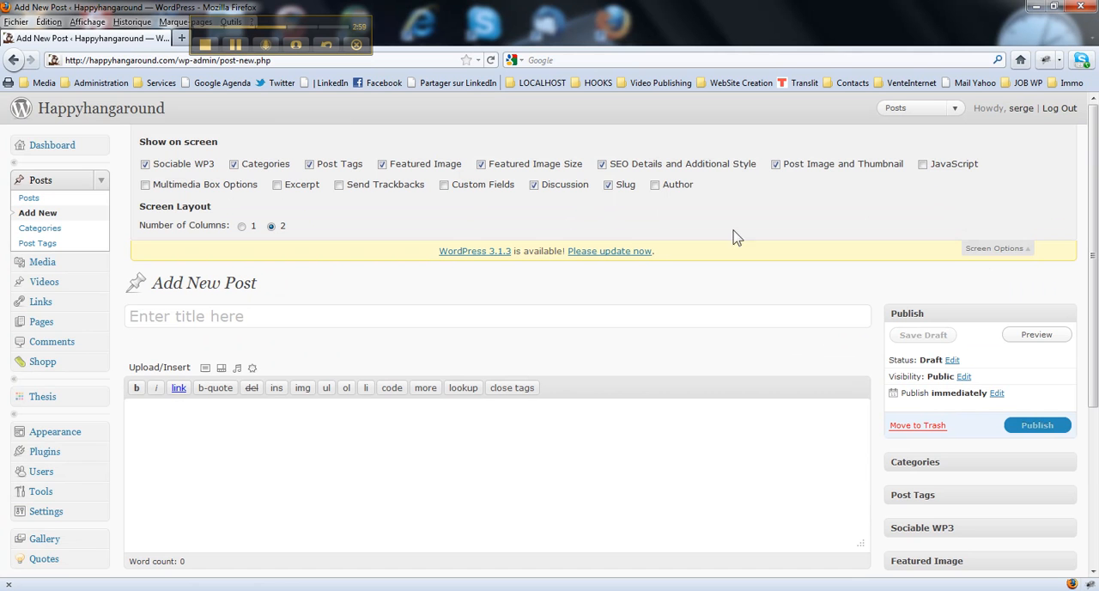
{"action": "scroll", "scroll_direction": "down", "scroll_amount": 3}
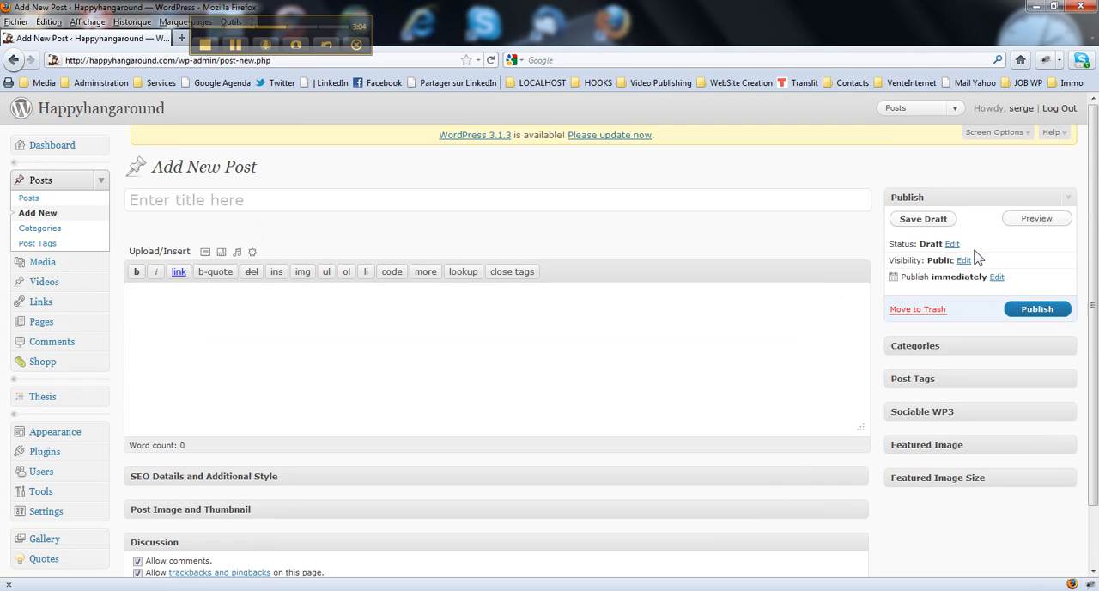
{"action": "scroll", "scroll_direction": "down", "scroll_amount": 3}
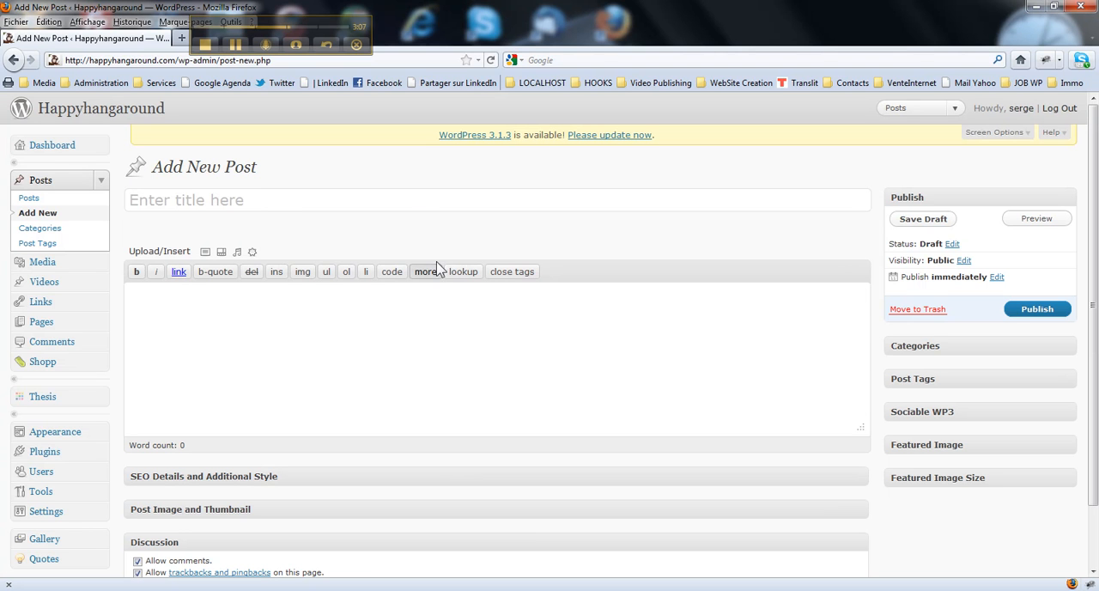
{"action": "mouse_move", "coordinate": [117, 182]}
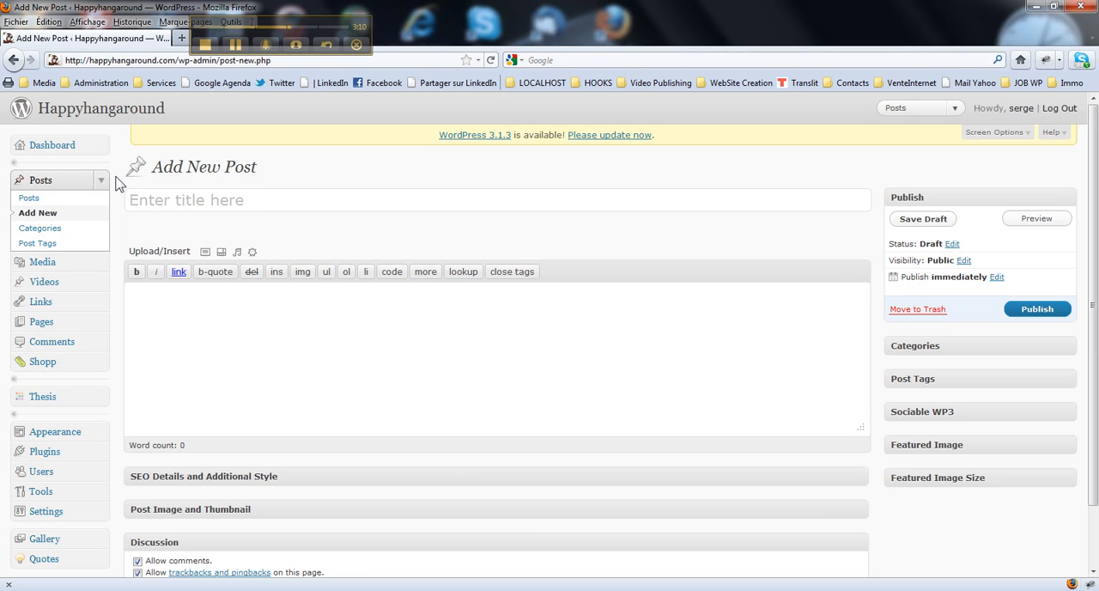
{"action": "mouse_move", "coordinate": [106, 191]}
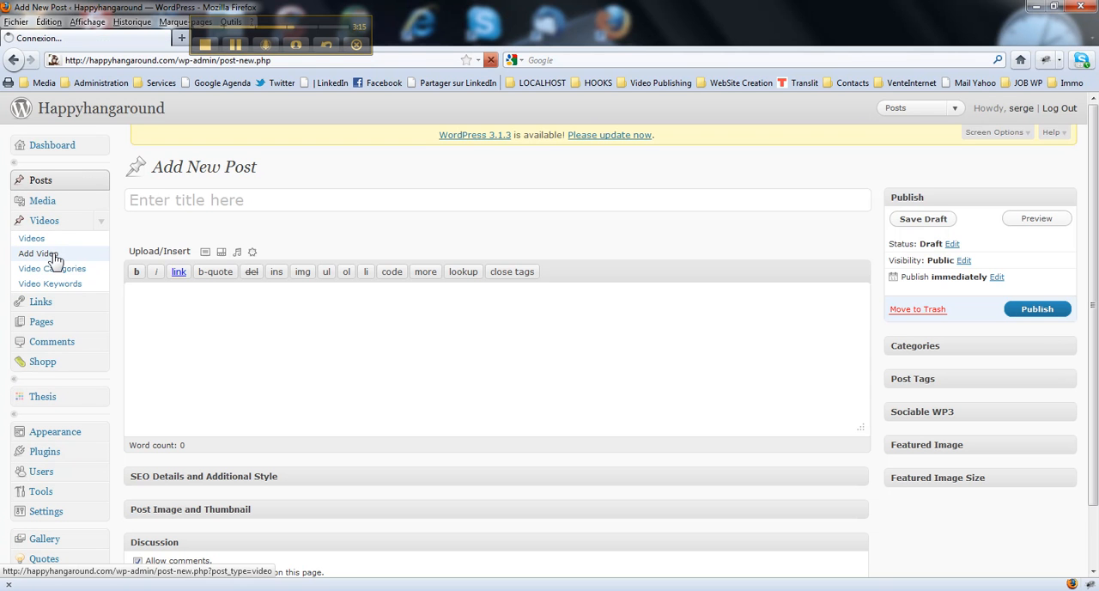
- Go to Videos > Add Video
{"action": "left_click", "coordinate": [38, 252]}
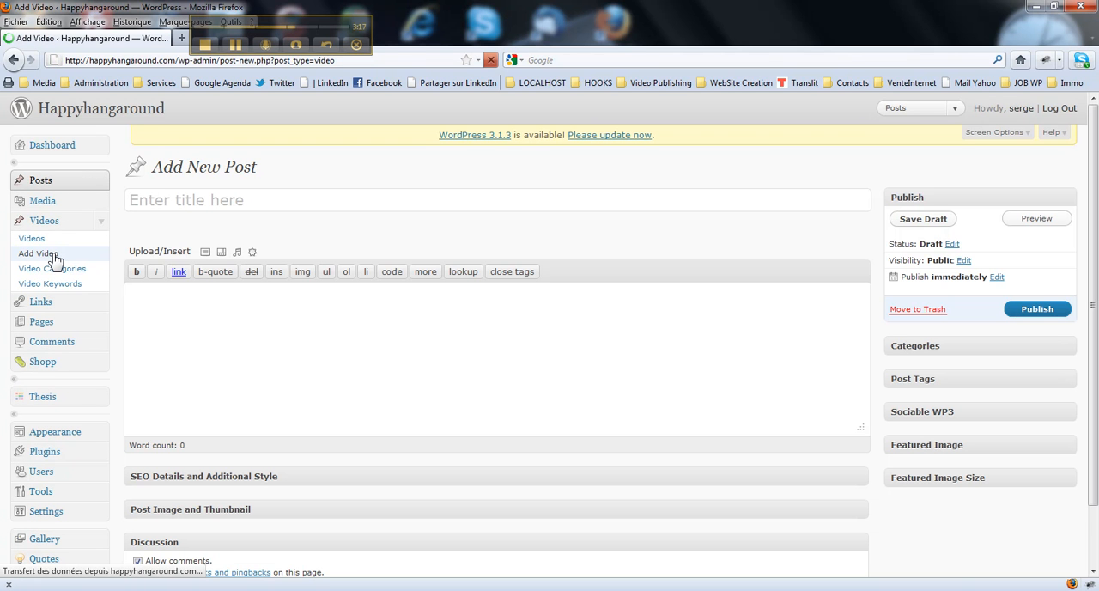
{"action": "left_click", "coordinate": [39, 251]}
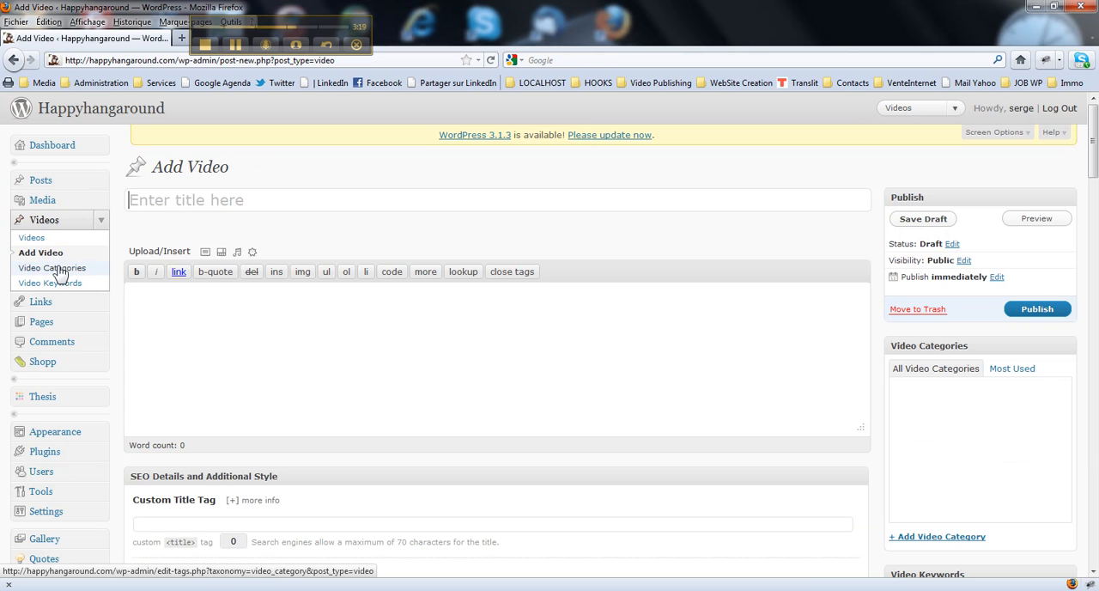
{"action": "mouse_move", "coordinate": [43, 250]}
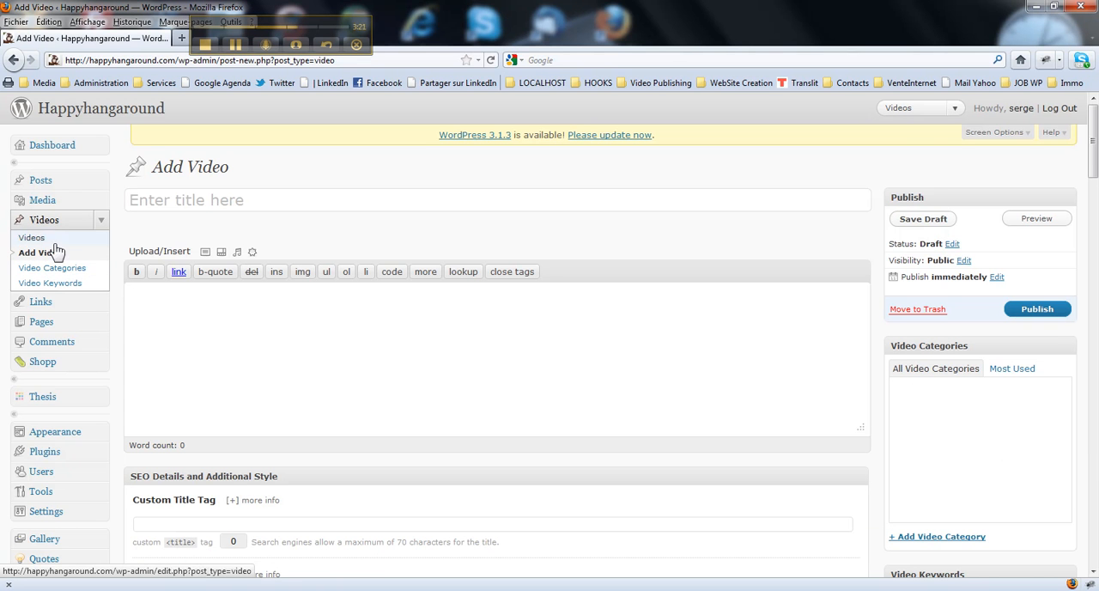
{"action": "mouse_move", "coordinate": [845, 161]}
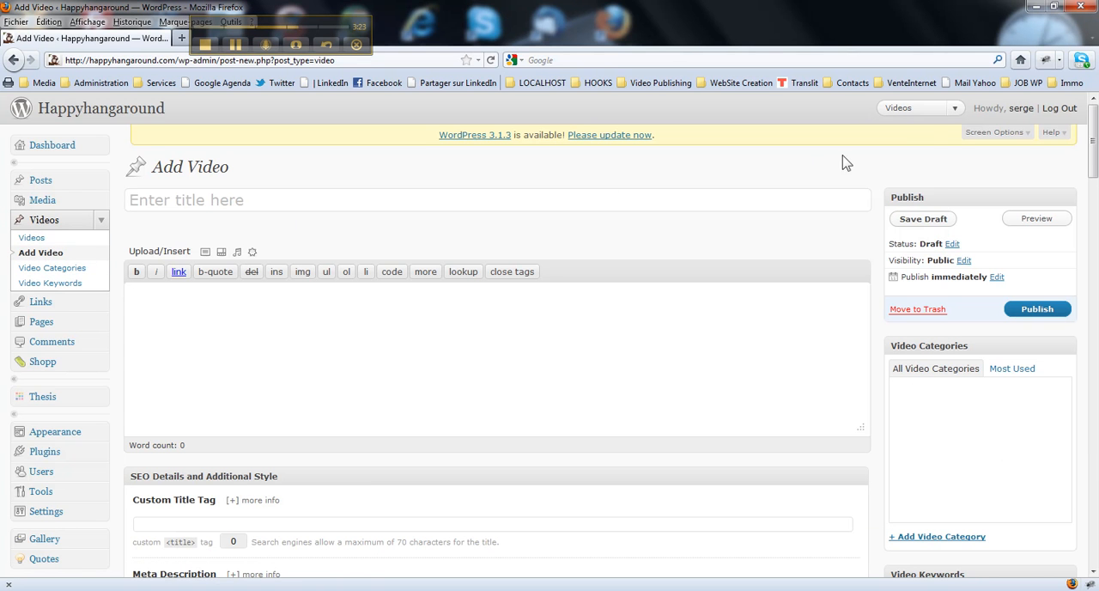
- Hide JavaScript and Multimedia Box Options in Add Video's Screen Options
{"action": "left_click", "coordinate": [992, 131]}
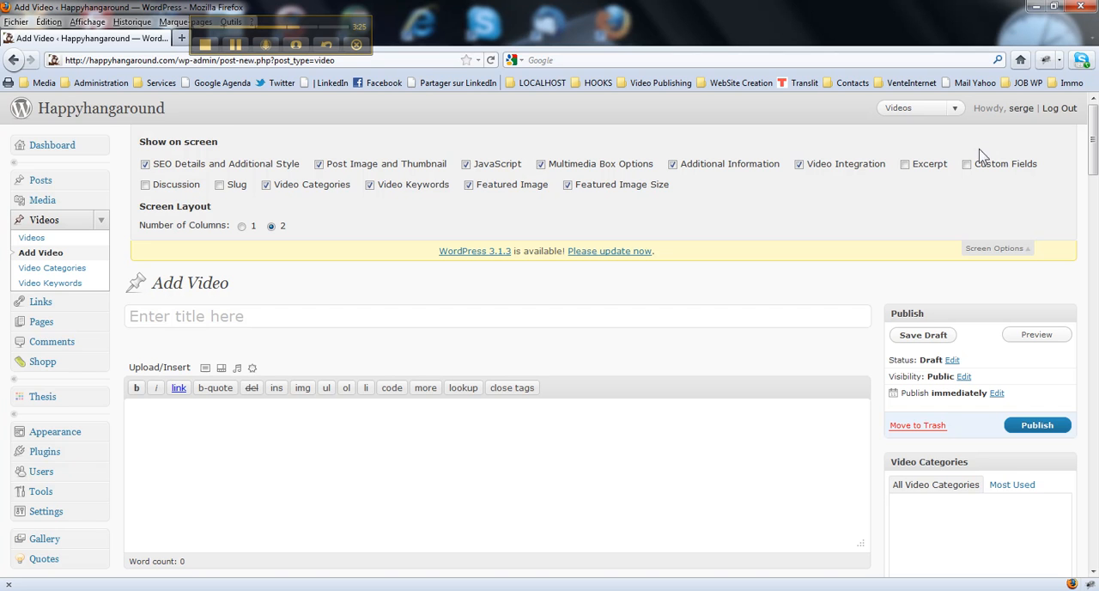
{"action": "mouse_move", "coordinate": [278, 210]}
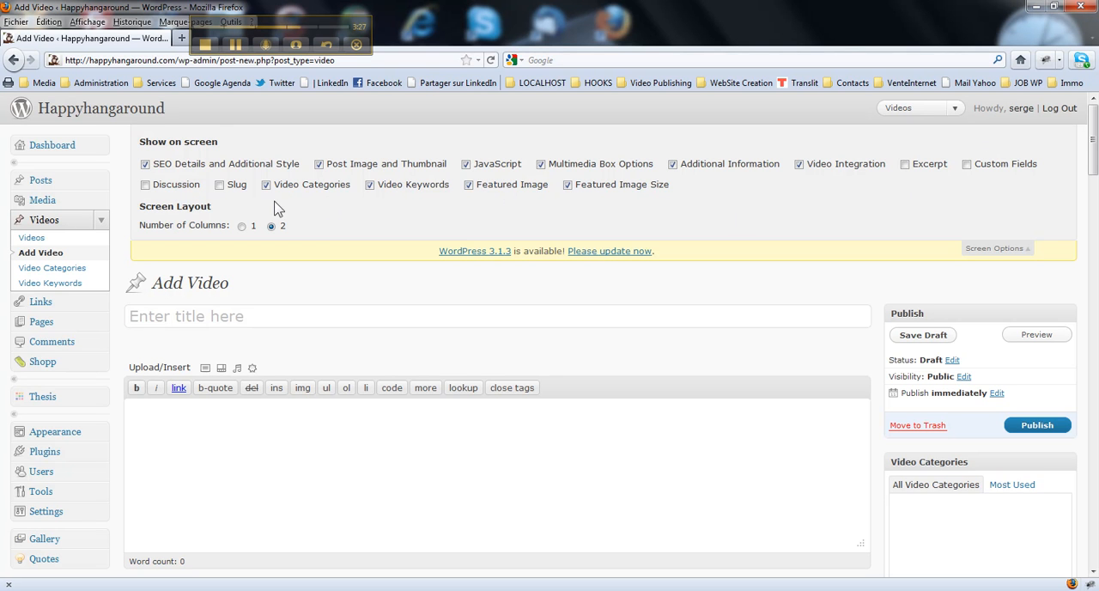
{"action": "mouse_move", "coordinate": [769, 182]}
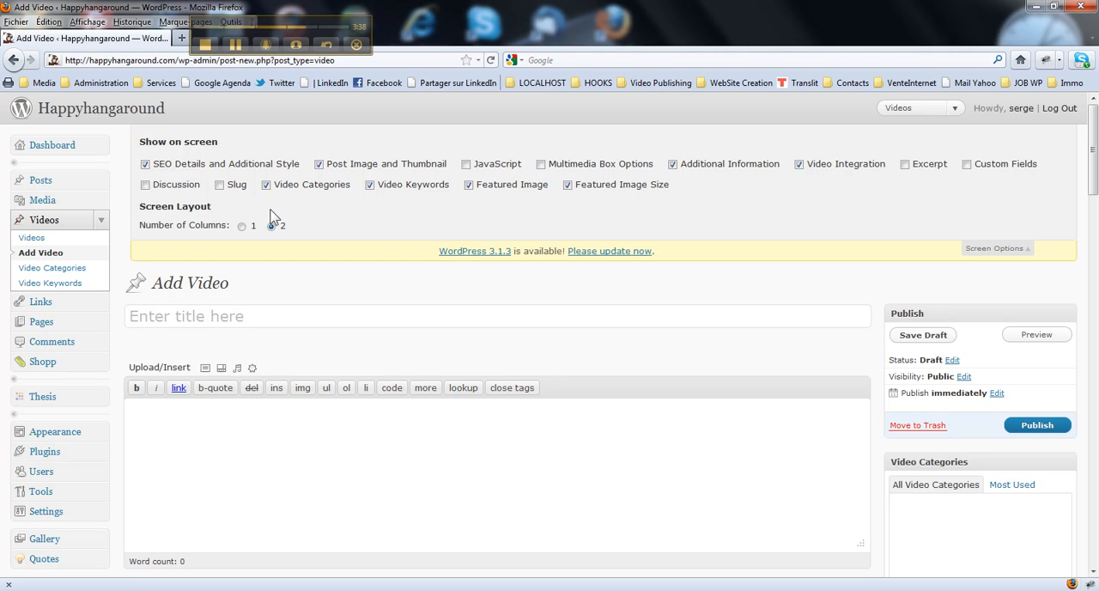
{"action": "left_click", "coordinate": [272, 225]}
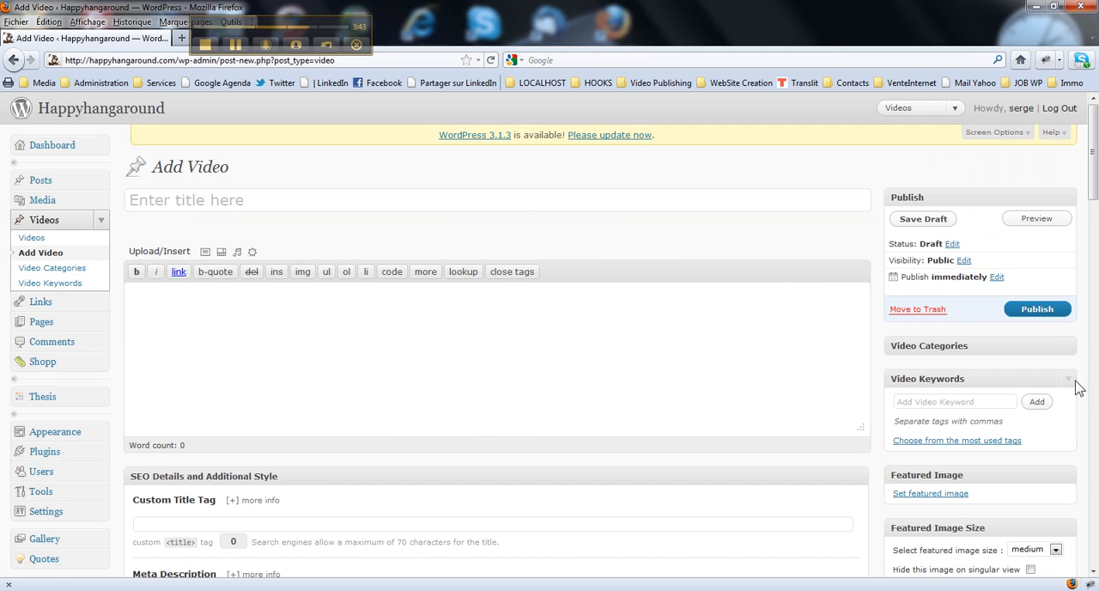
- Scroll down Add Video collapsing Video Keywords, SEO Details, Post Image and Thumbnail, Excerpt and Custom Fields
{"action": "scroll", "scroll_direction": "down", "scroll_amount": 3}
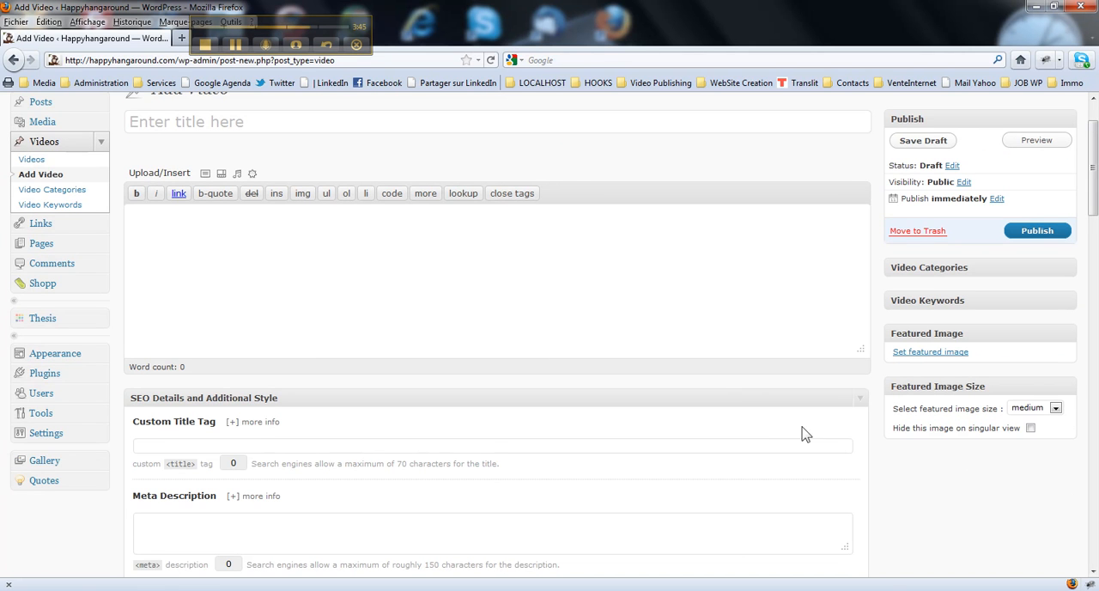
{"action": "scroll", "scroll_direction": "down", "scroll_amount": 3}
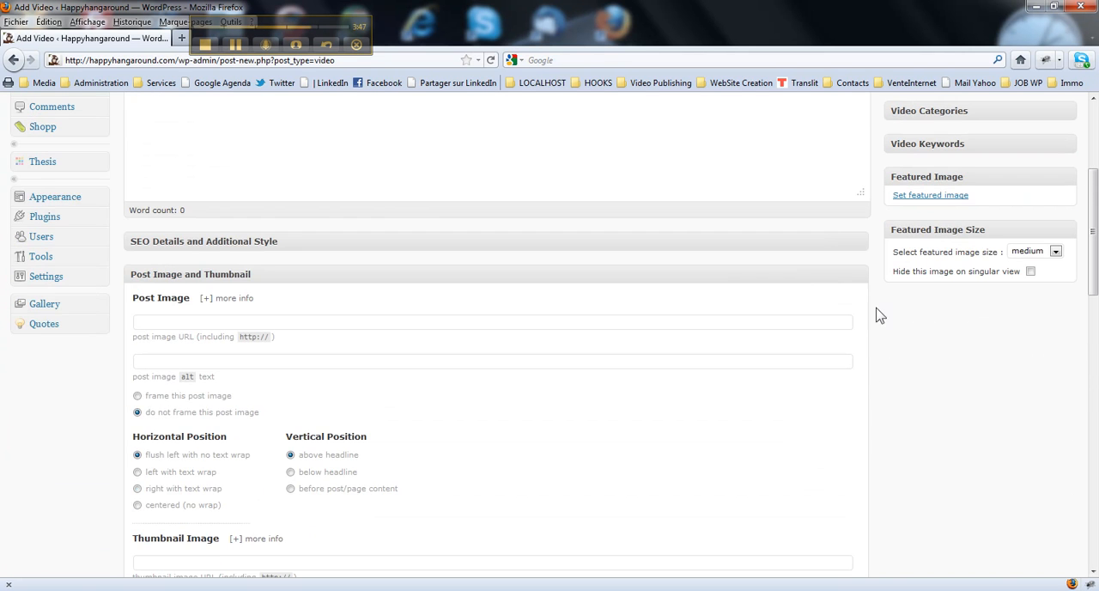
{"action": "scroll", "scroll_direction": "down", "scroll_amount": 3}
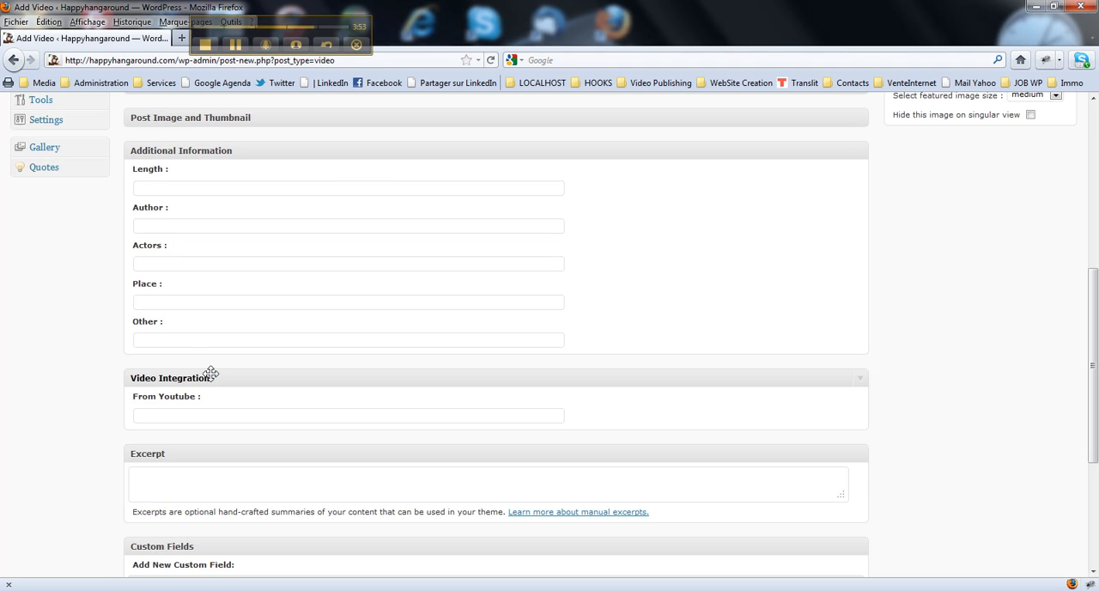
{"action": "mouse_move", "coordinate": [134, 426]}
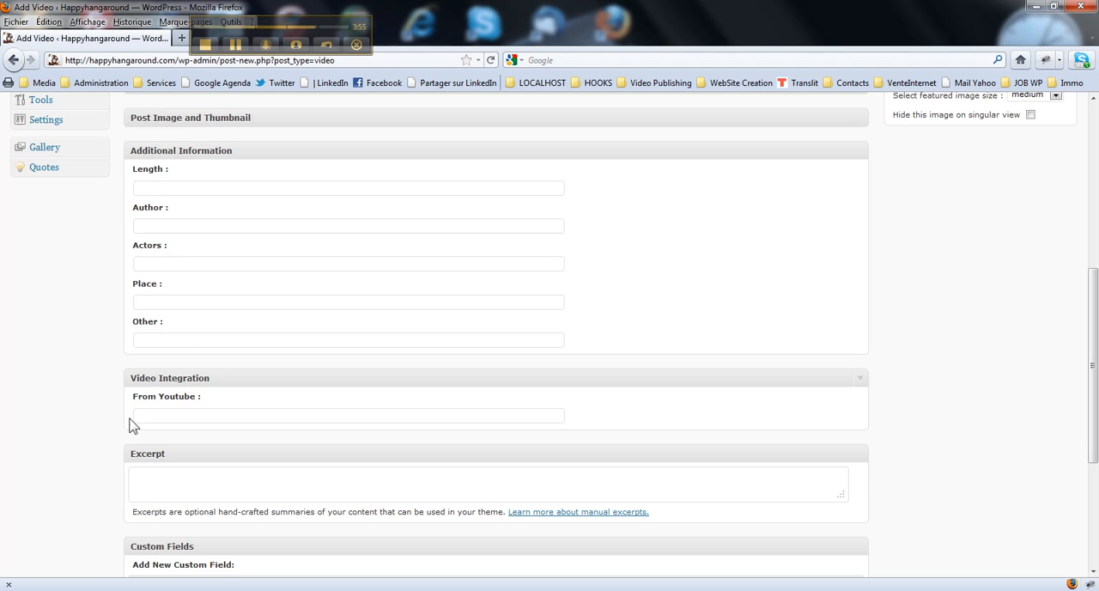
{"action": "mouse_move", "coordinate": [867, 464]}
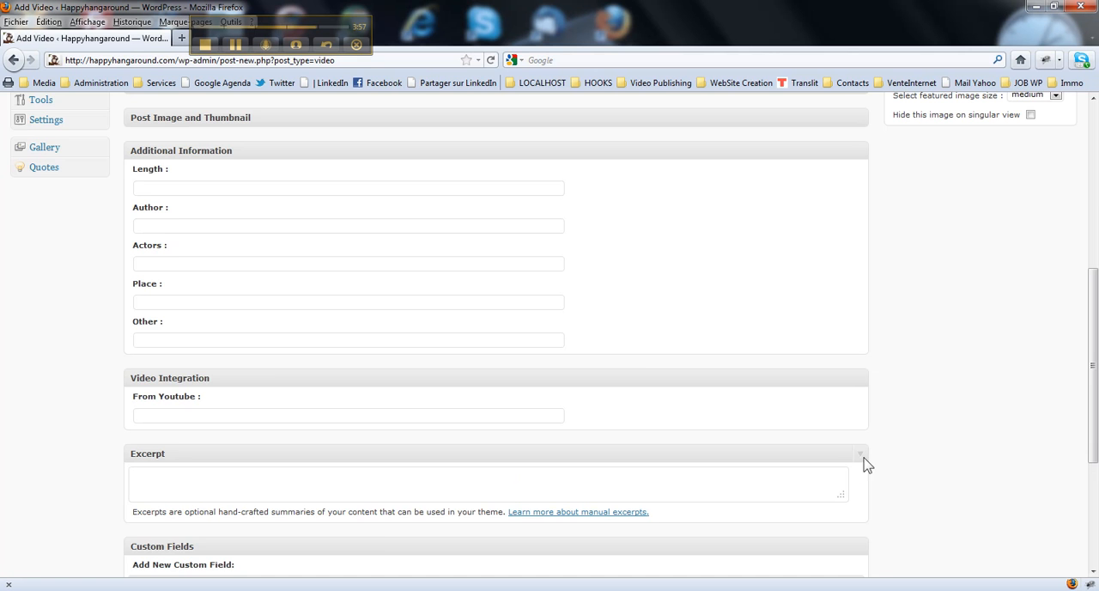
{"action": "scroll", "scroll_direction": "down", "scroll_amount": 3}
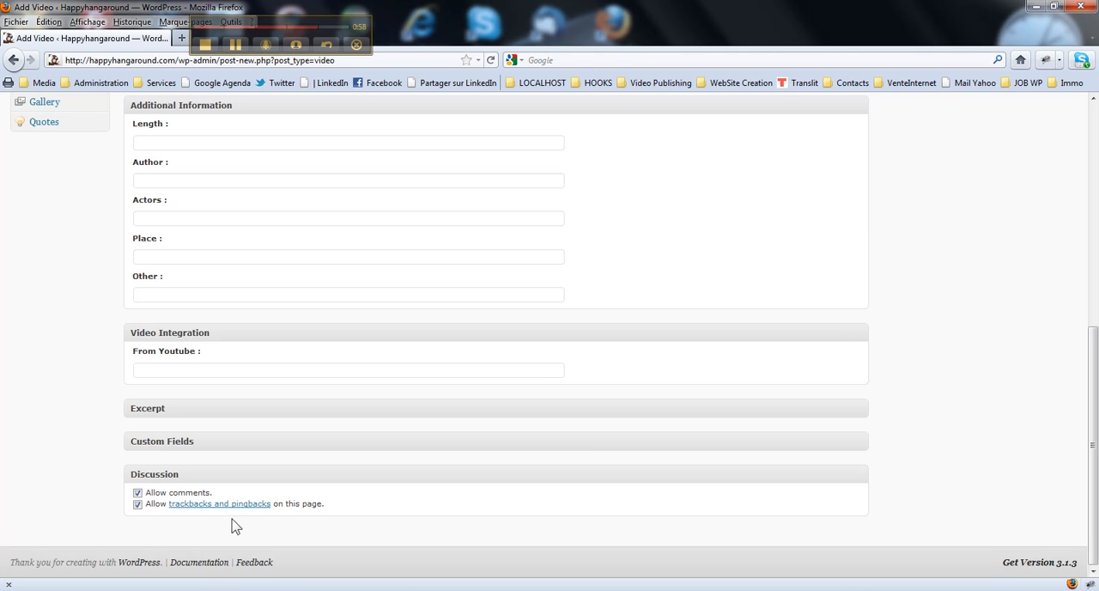
{"action": "scroll", "scroll_direction": "up", "scroll_amount": 3}
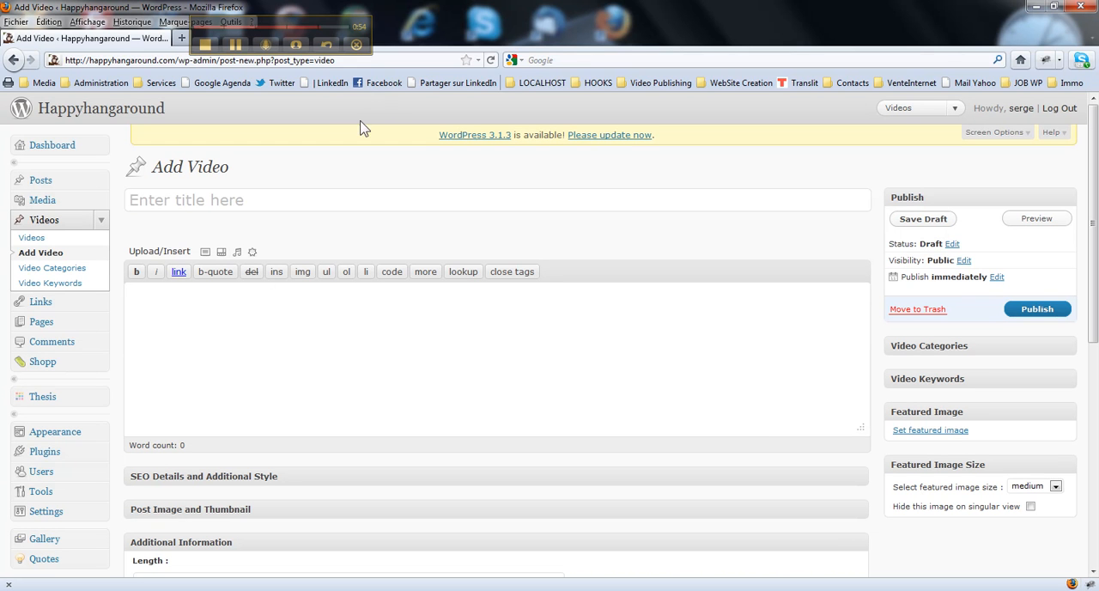
{"action": "mouse_move", "coordinate": [302, 60]}
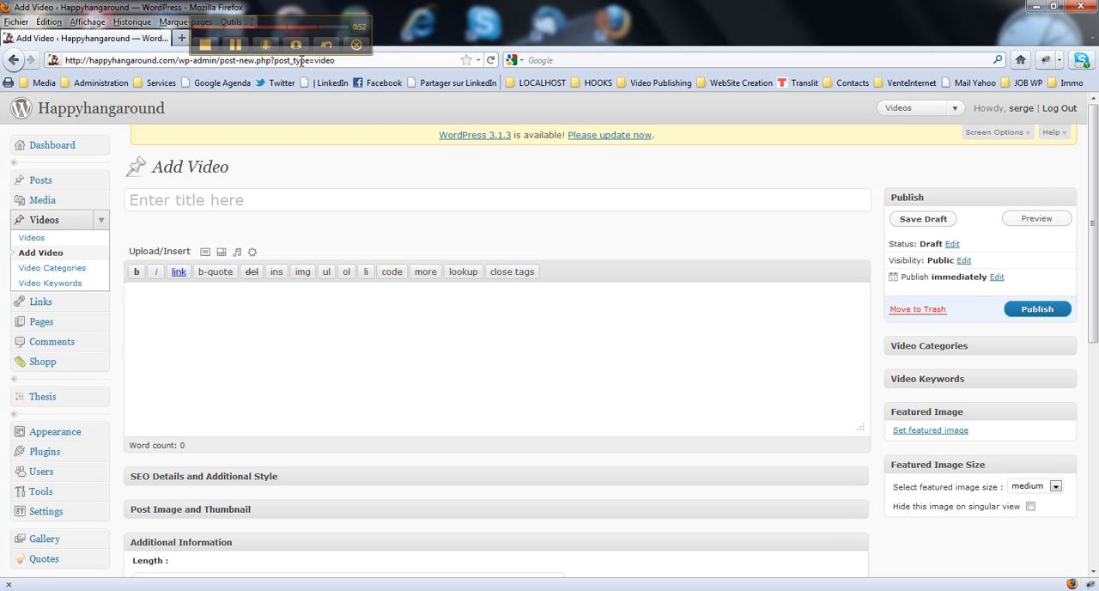